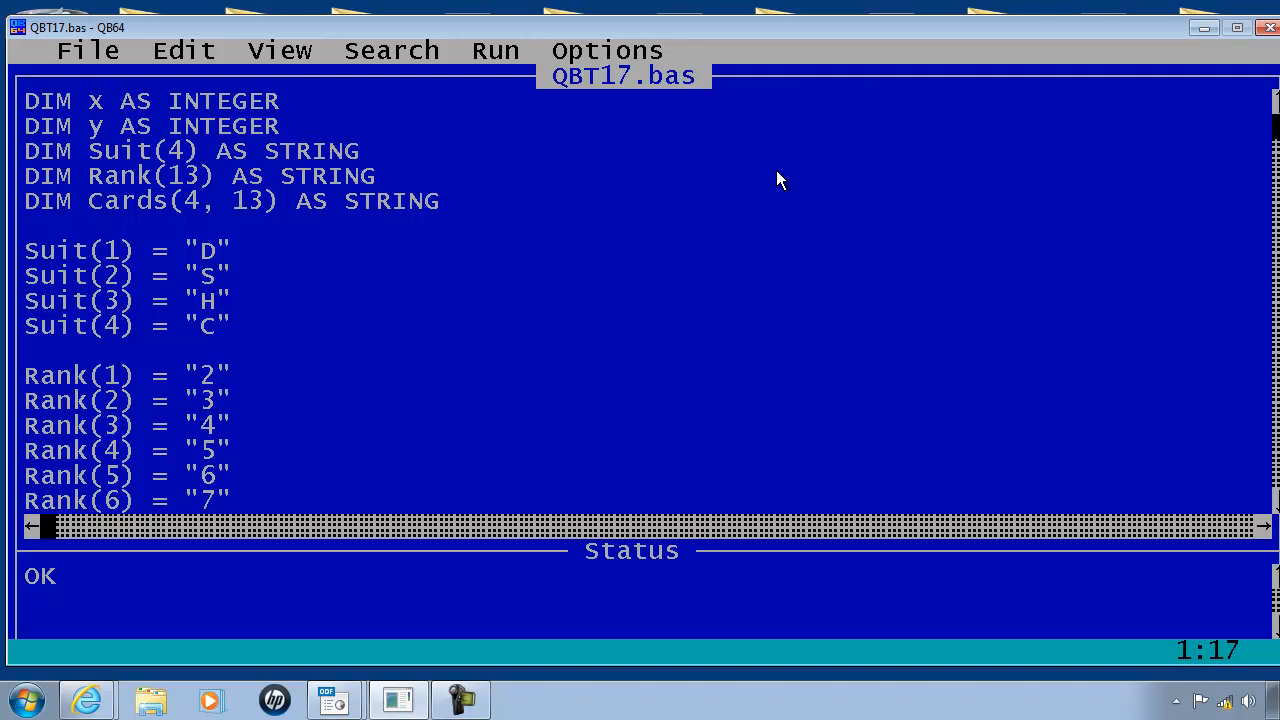
Select and delete the Suit(1)–Suit(4) and Rank(1)–Rank(13) assignment lines.
left_click(284, 100)
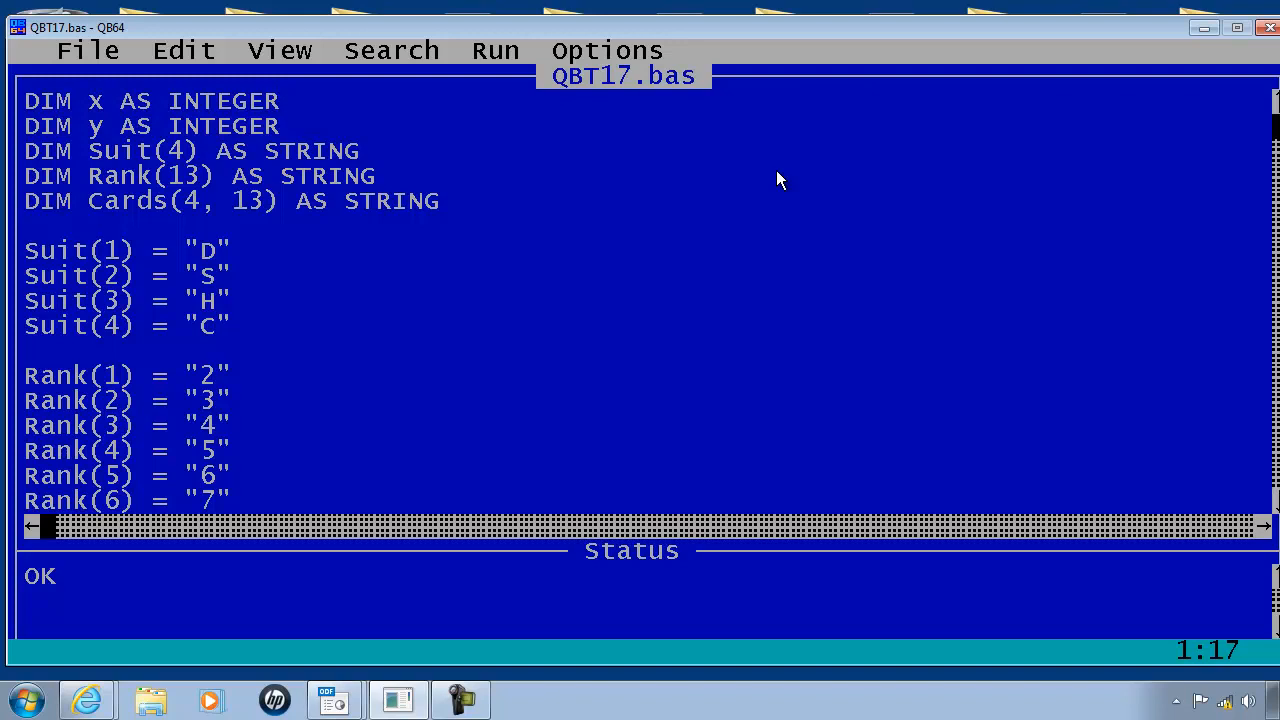
left_click(290, 100)
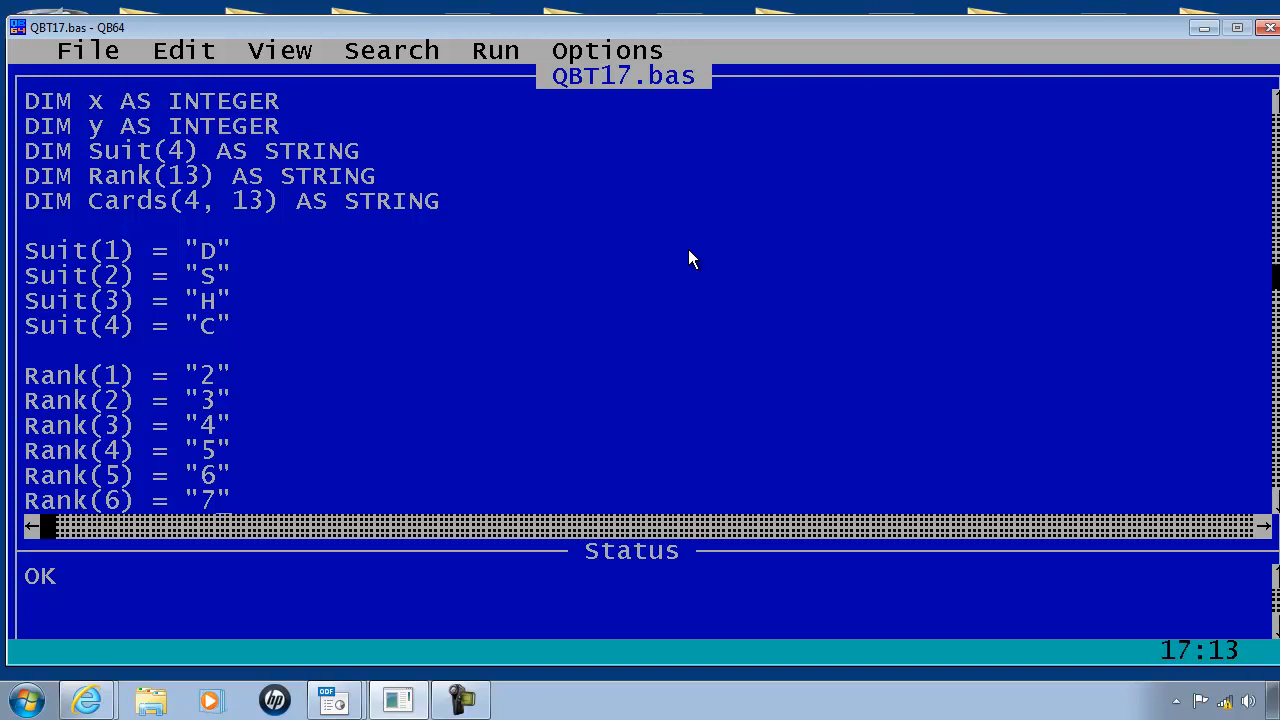
scroll("down", 3)
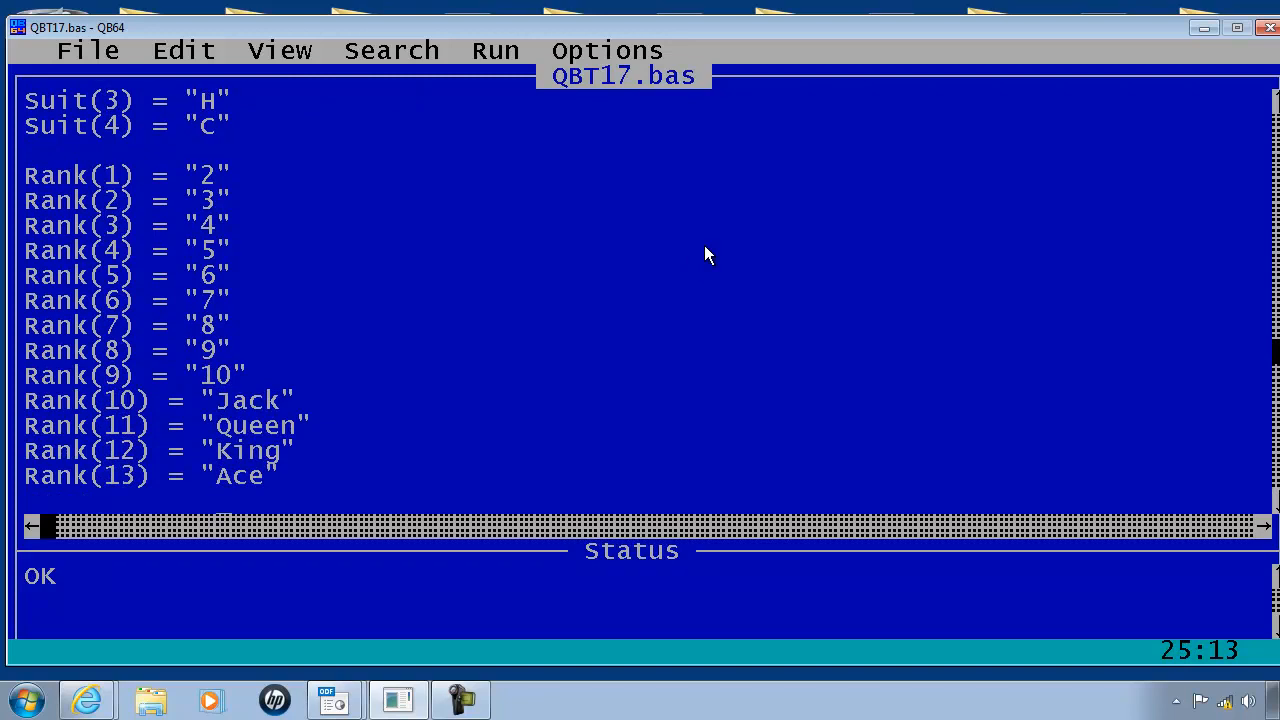
mouse_move(330, 504)
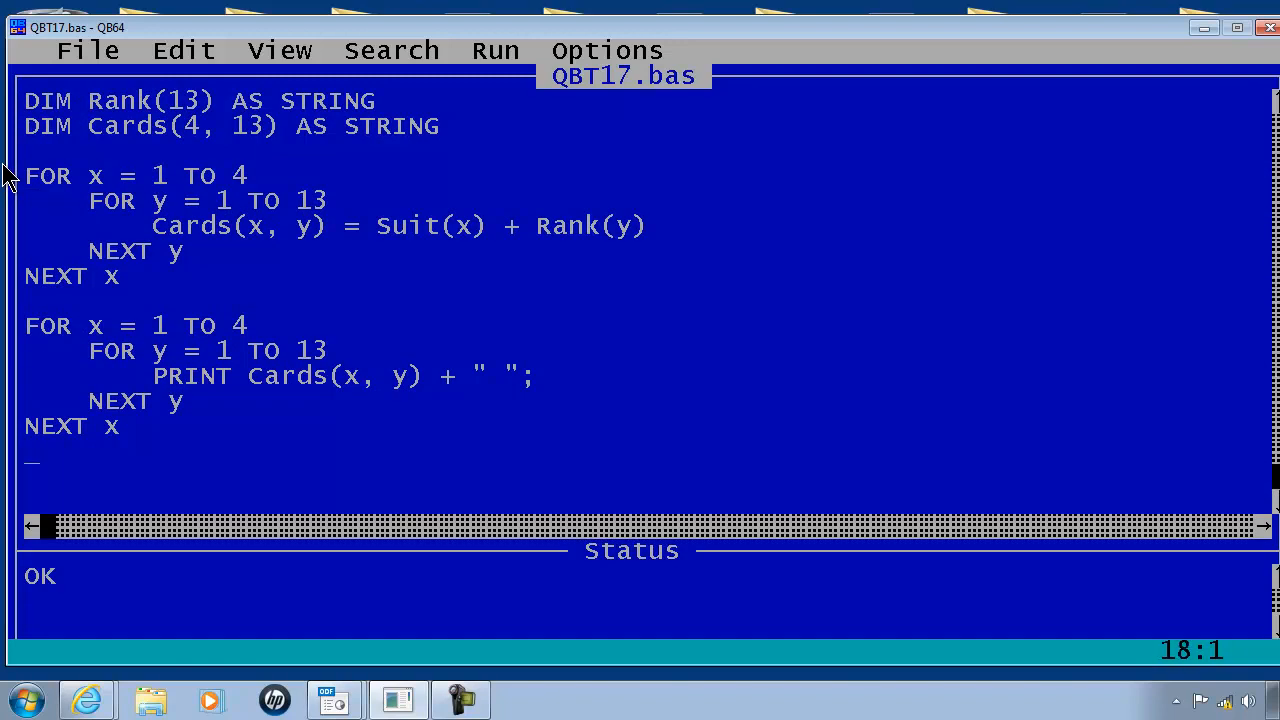
Add a DATA line after NEXT x listing the suits "D","S","H","C".
type("Da")
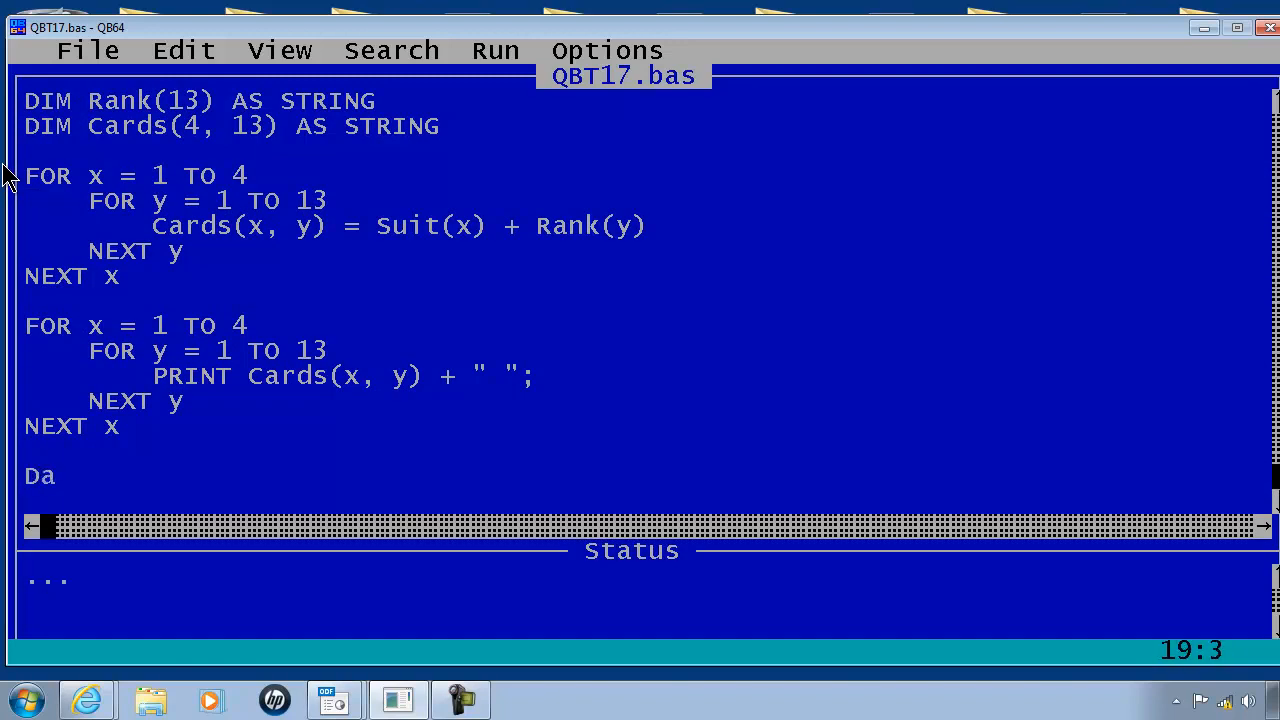
type("ta \"")
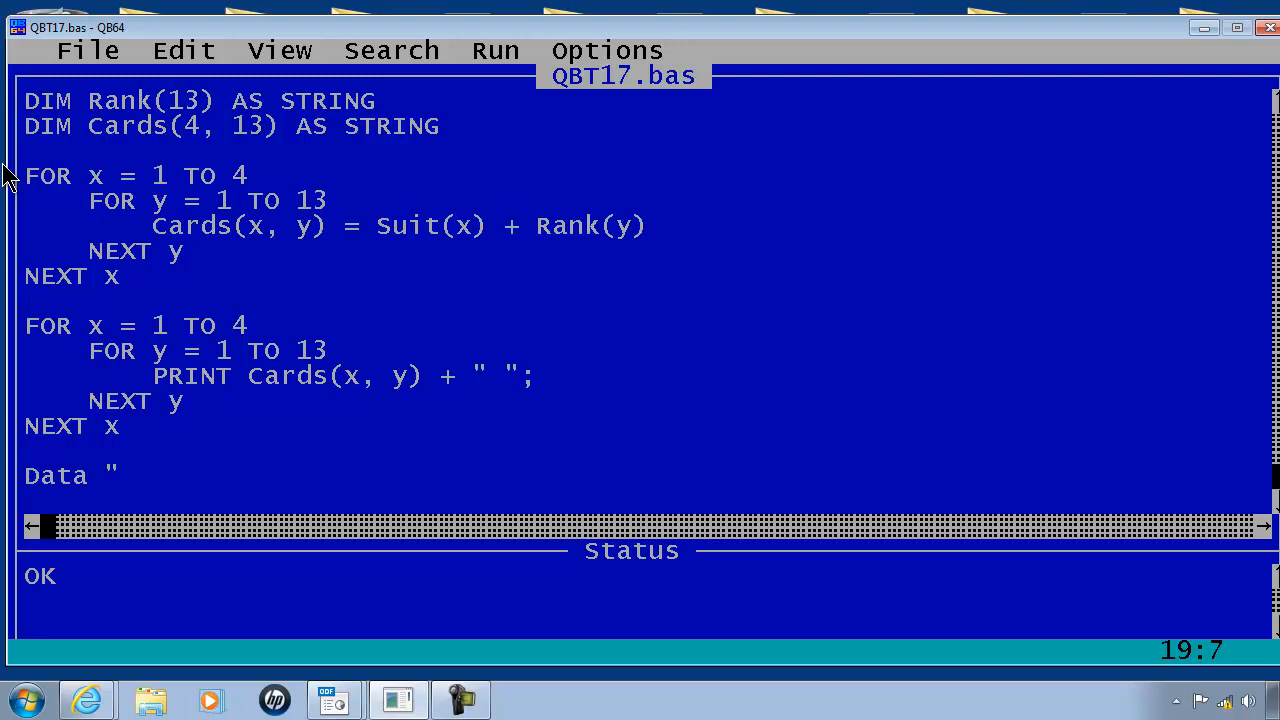
type("D\"")
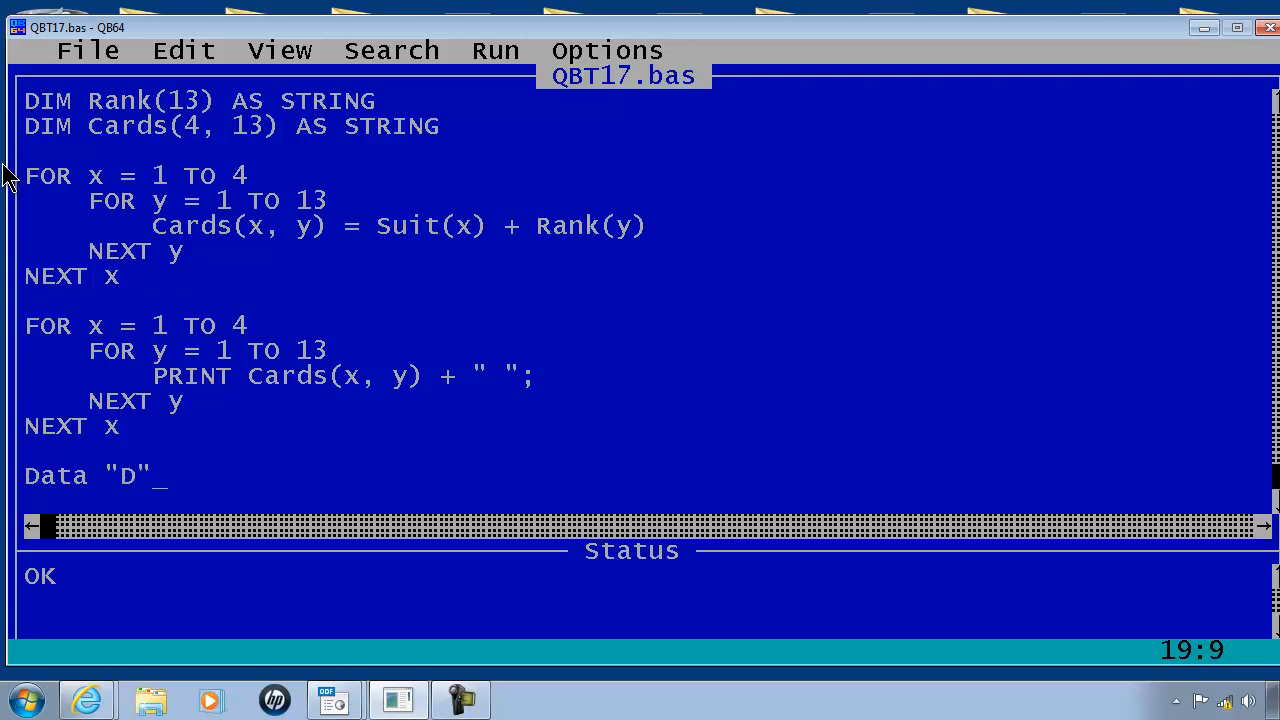
type(",")
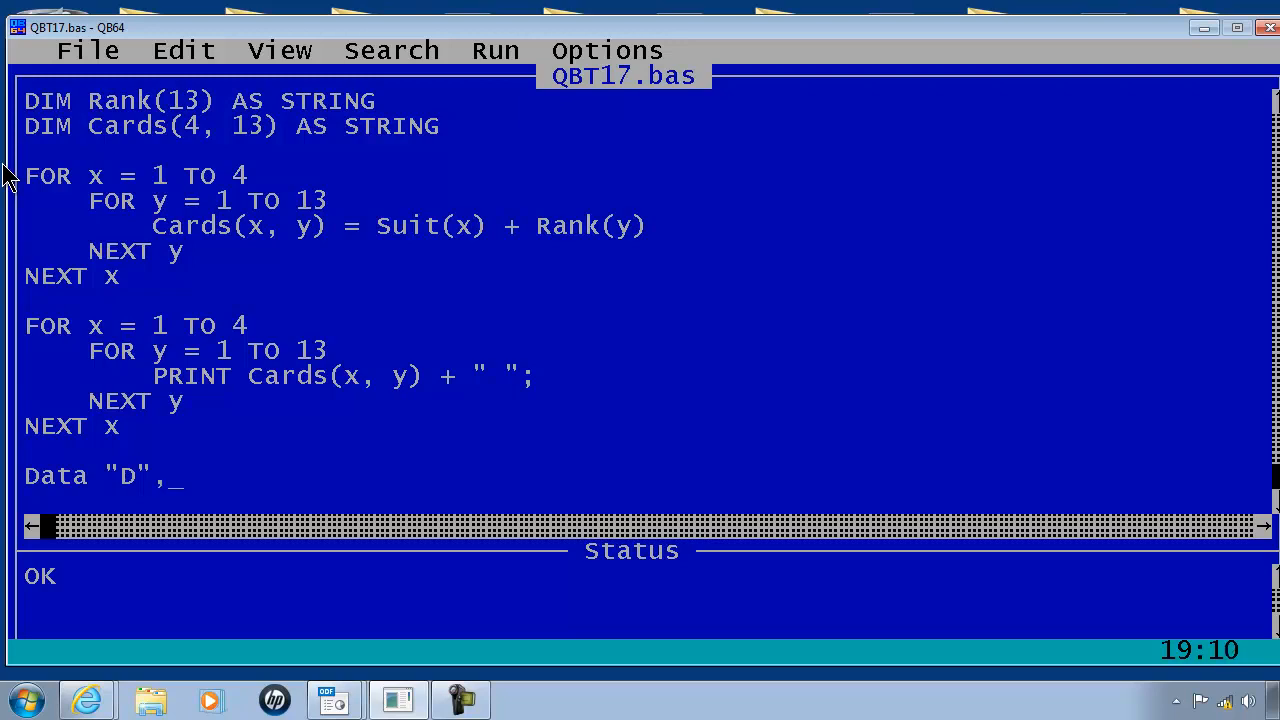
type("\"S\",")
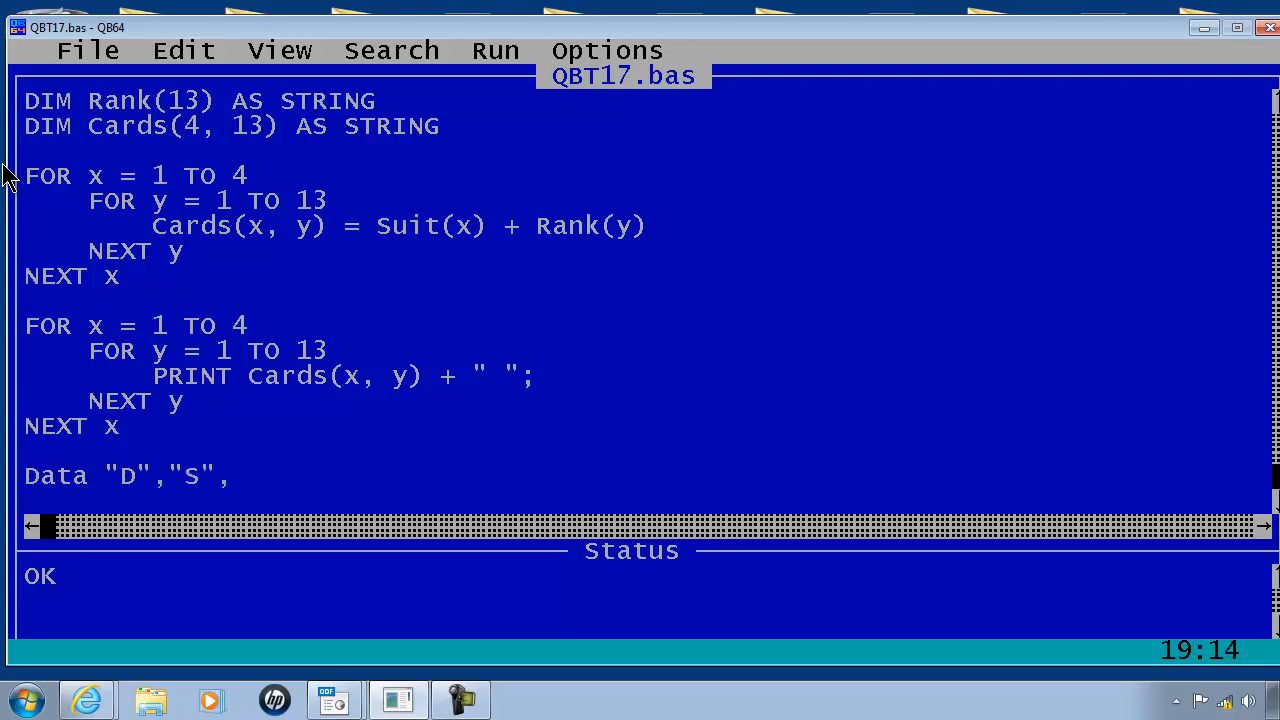
type("\"H\",\"C\"")
left_click(646, 500)
type("Data")
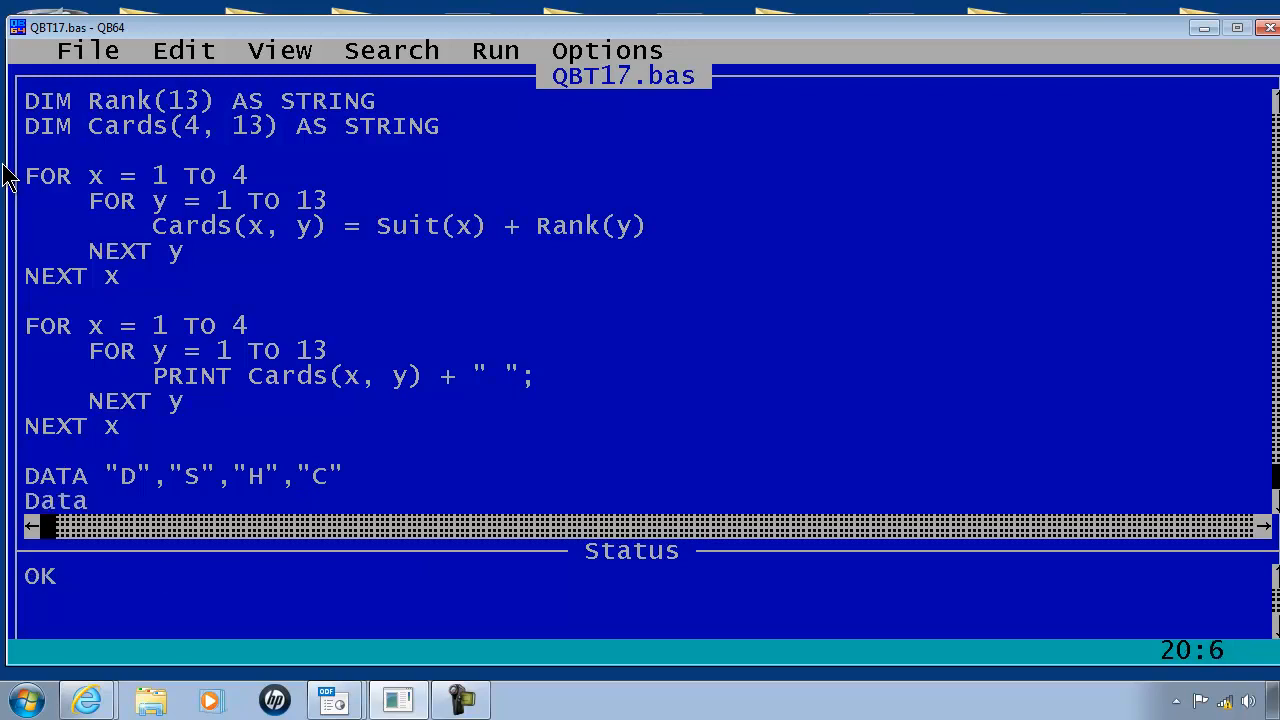
Add a second DATA line listing the ranks "2" through "10", "Jack", "Queen", "King", "Ace".
type("\"2")
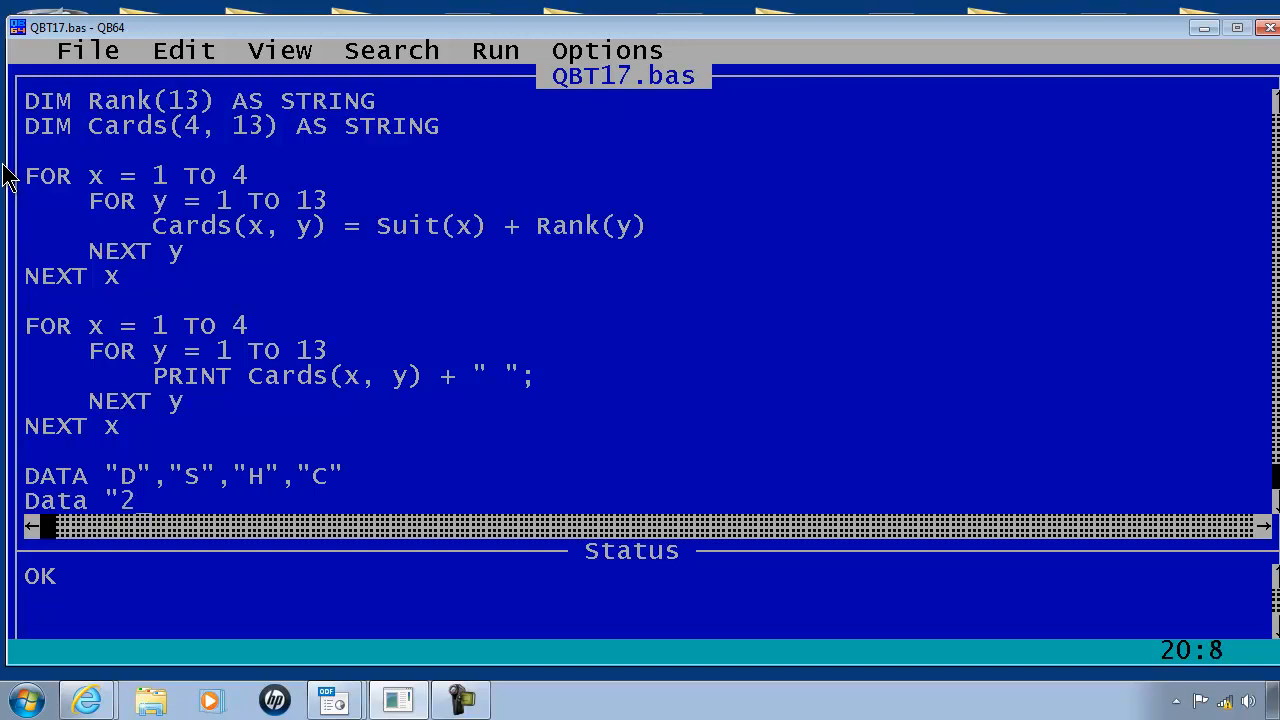
type("\",\"3\",\"4")
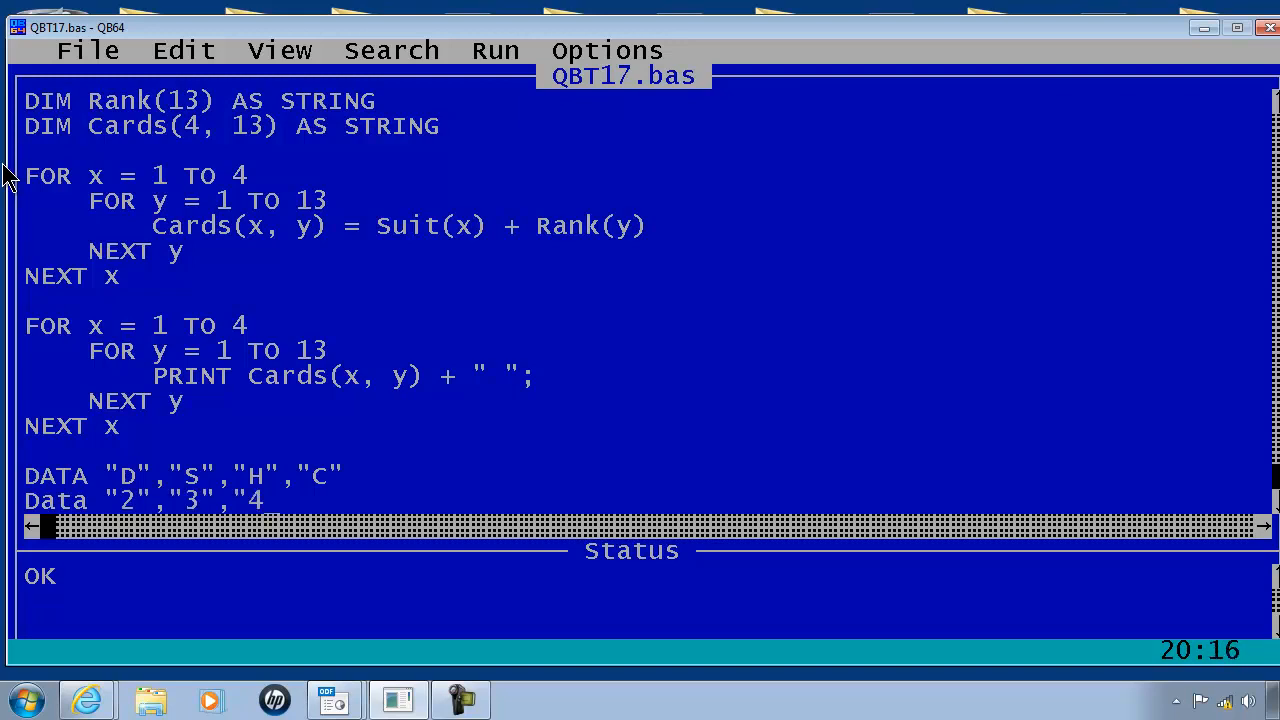
type(",\"5\",\"6\",\"7\",\"8\",\"9\"")
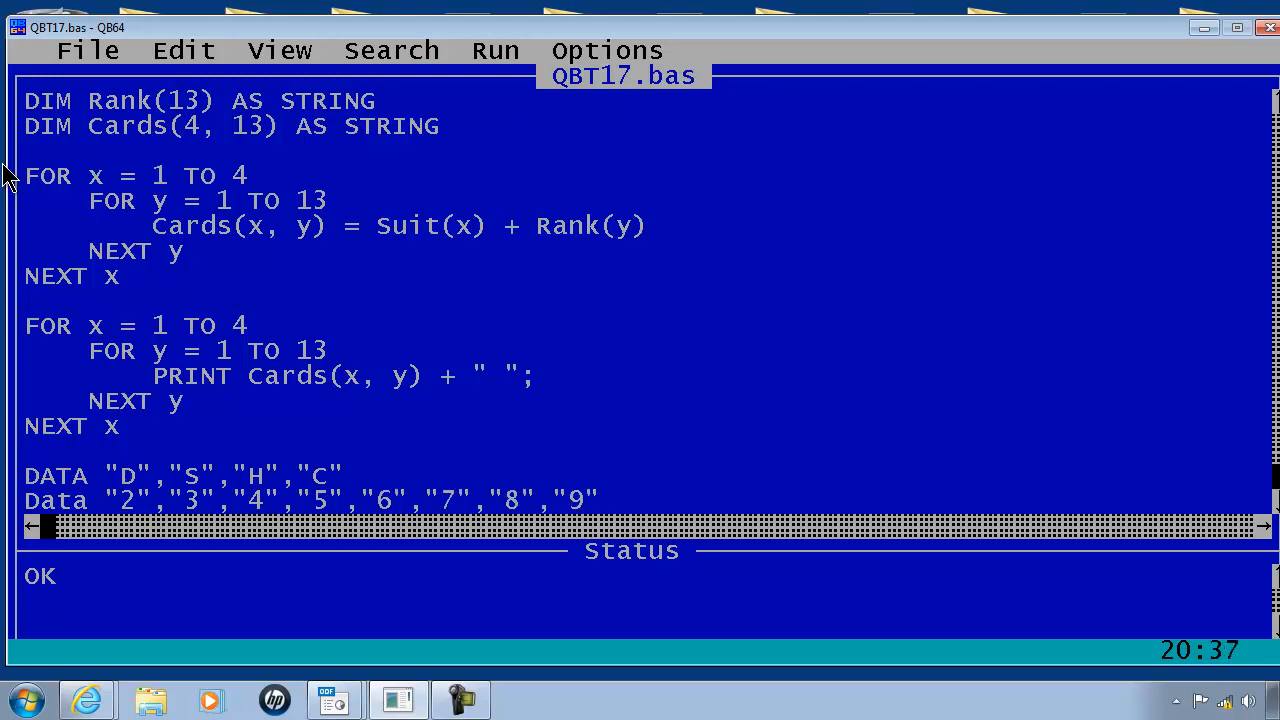
type(",\"10\"")
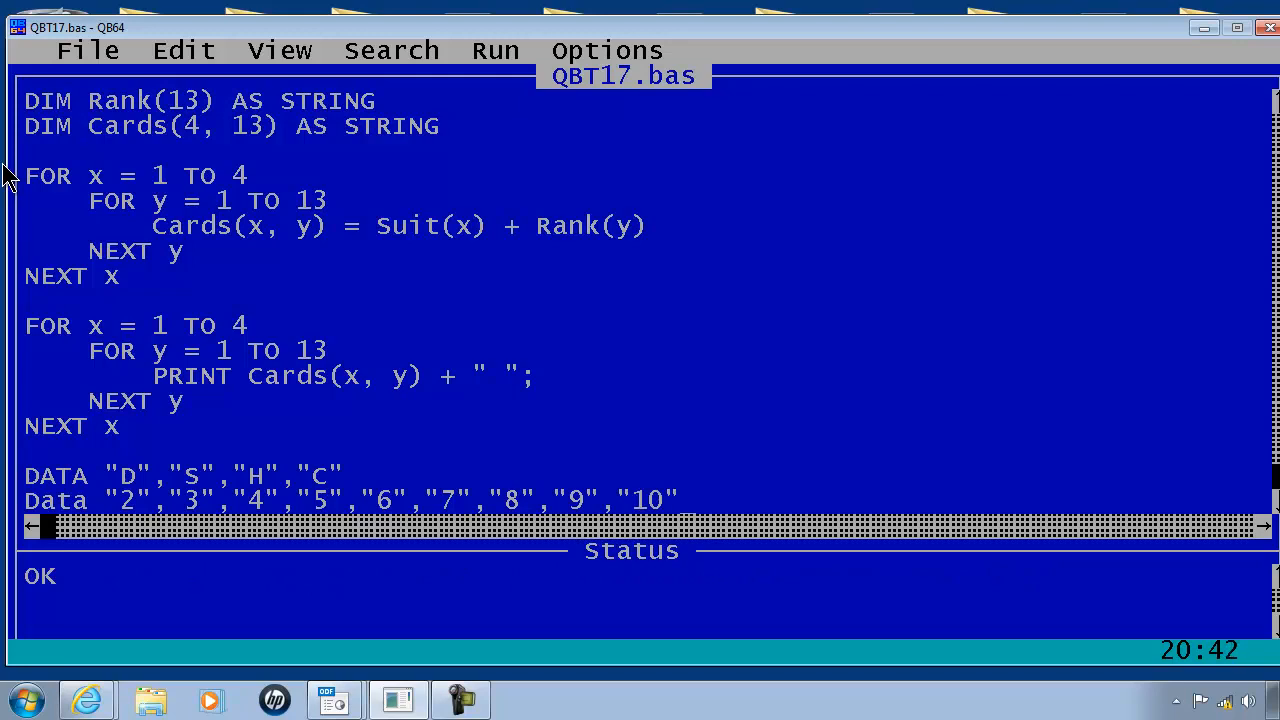
type(",\"Jack\"")
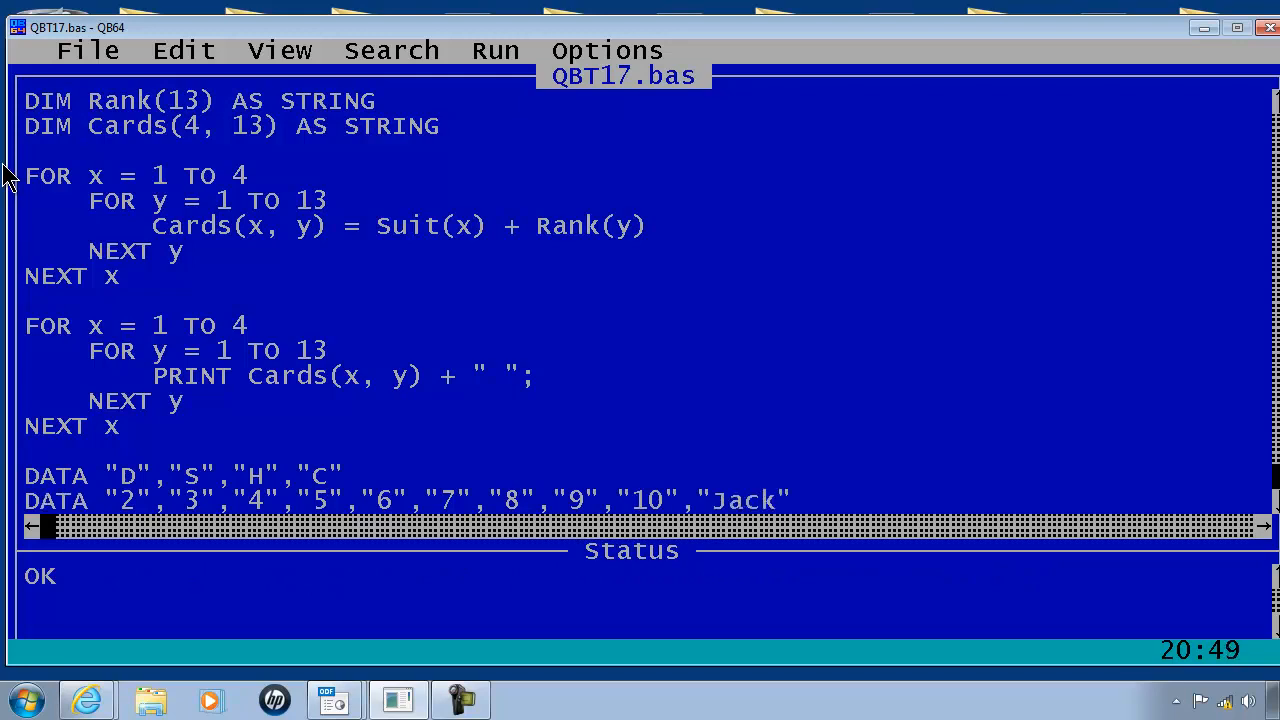
type(",\"Queen\",")
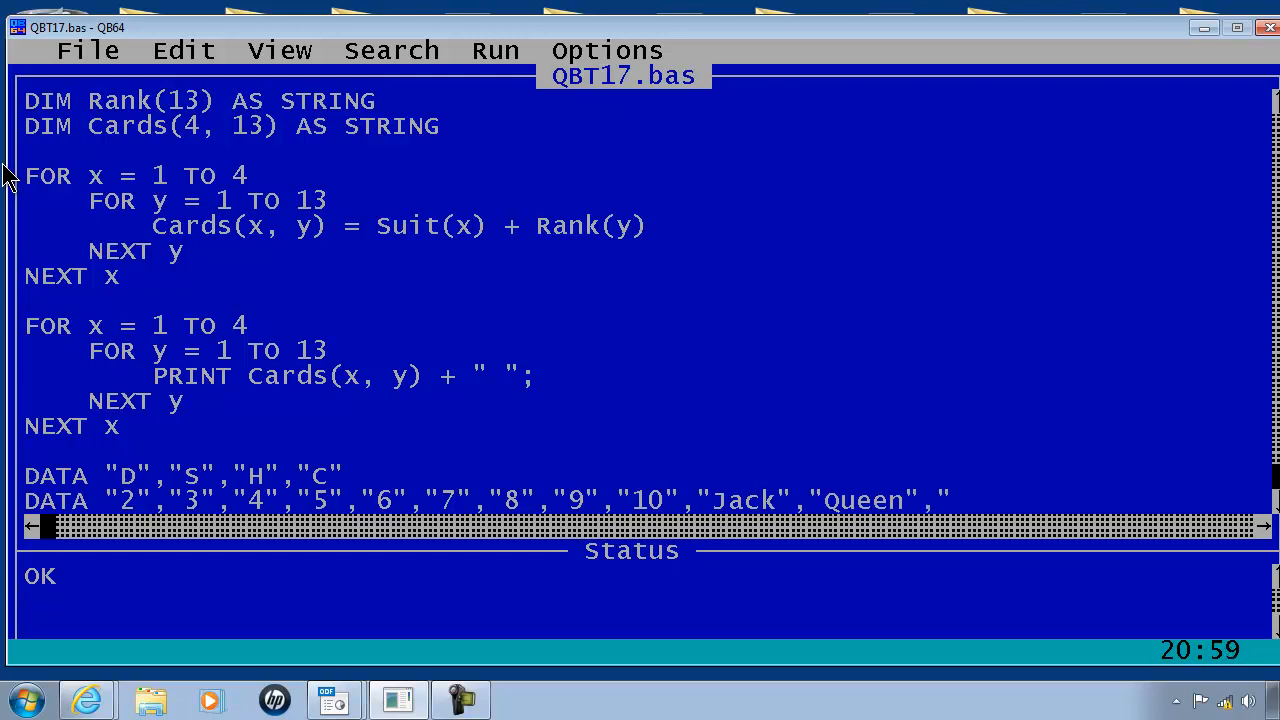
type("\"King\",")
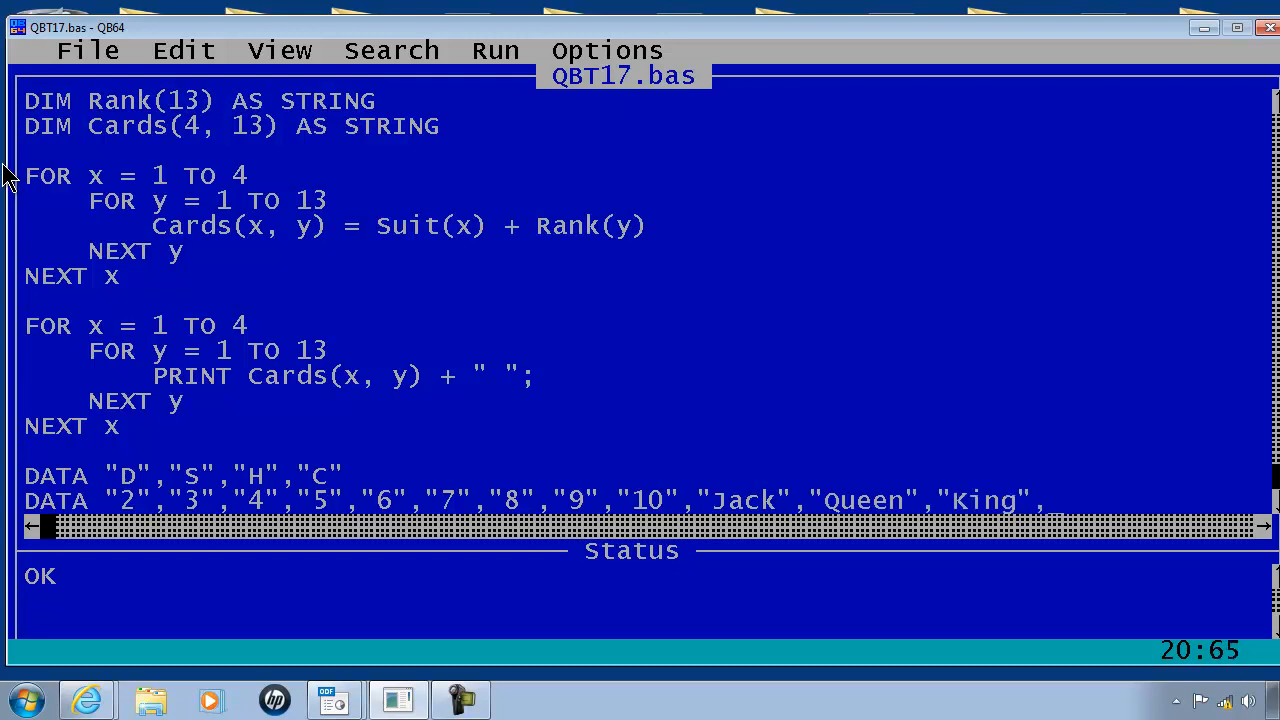
type(",\"Ace\"")
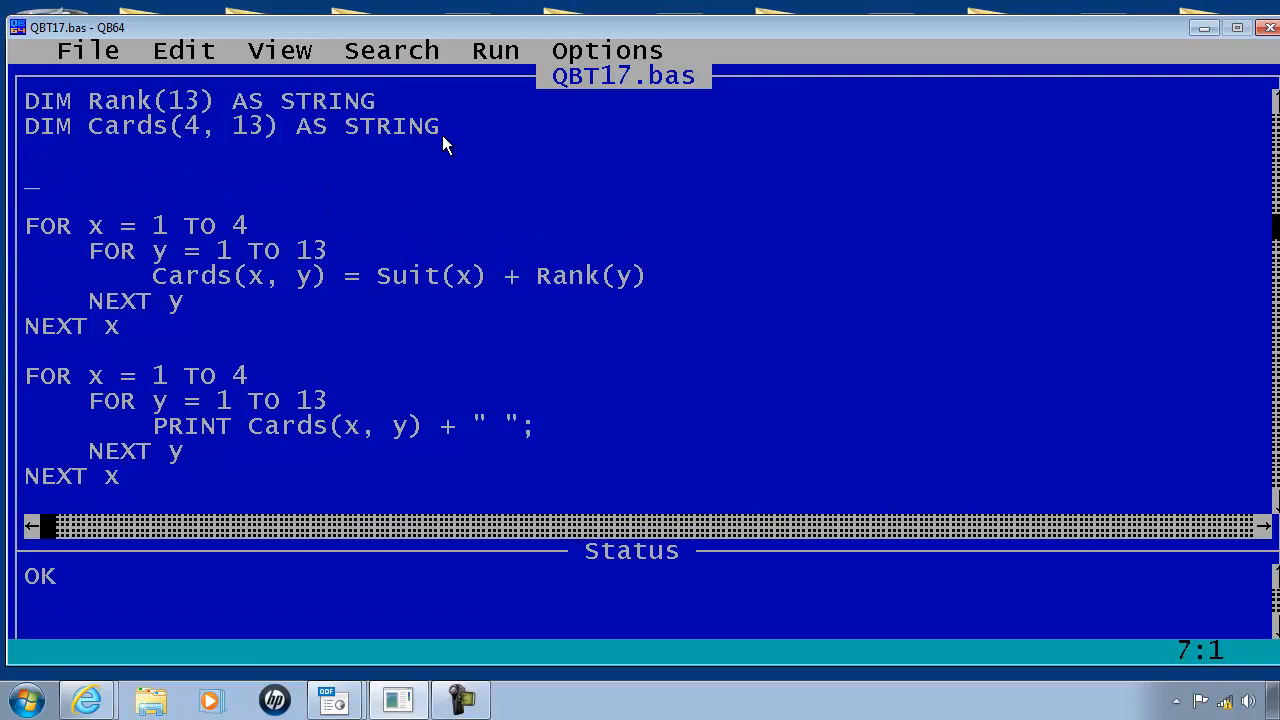
Write FOR x = 1 TO 4 / READ Suit(x) / NEXT x under the DIM lines.
type("For x =1")
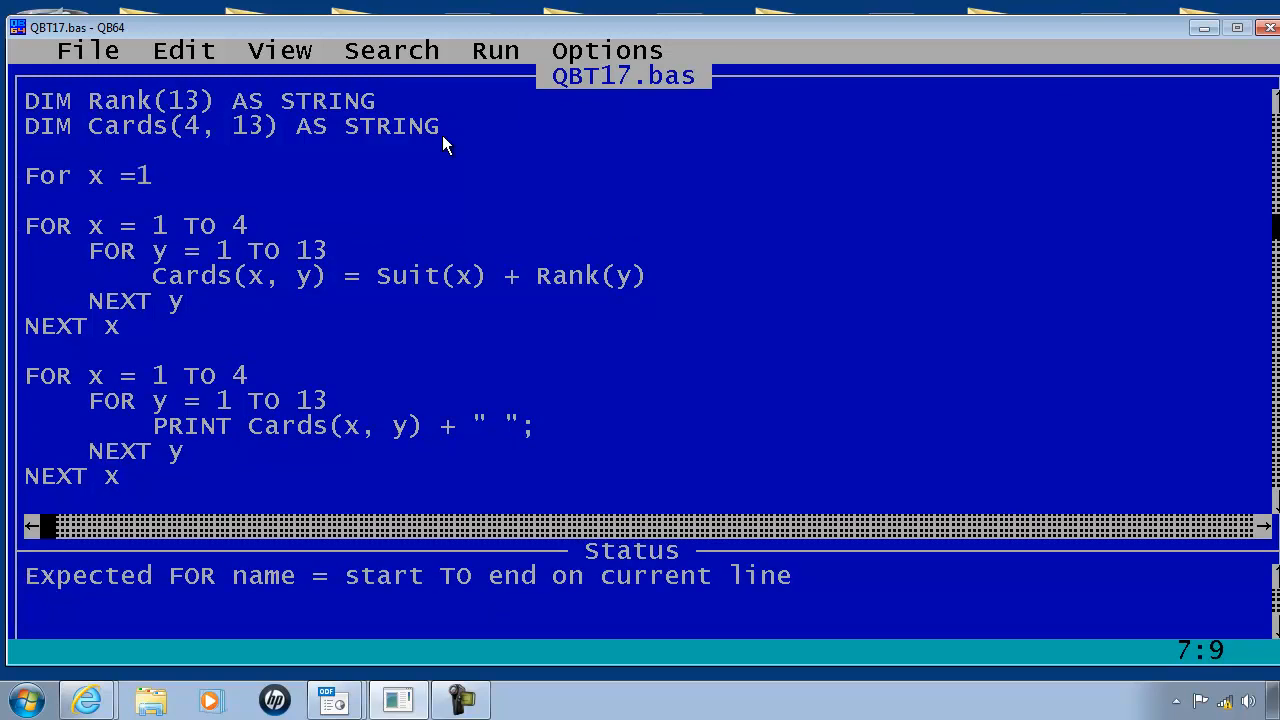
type("to 4")
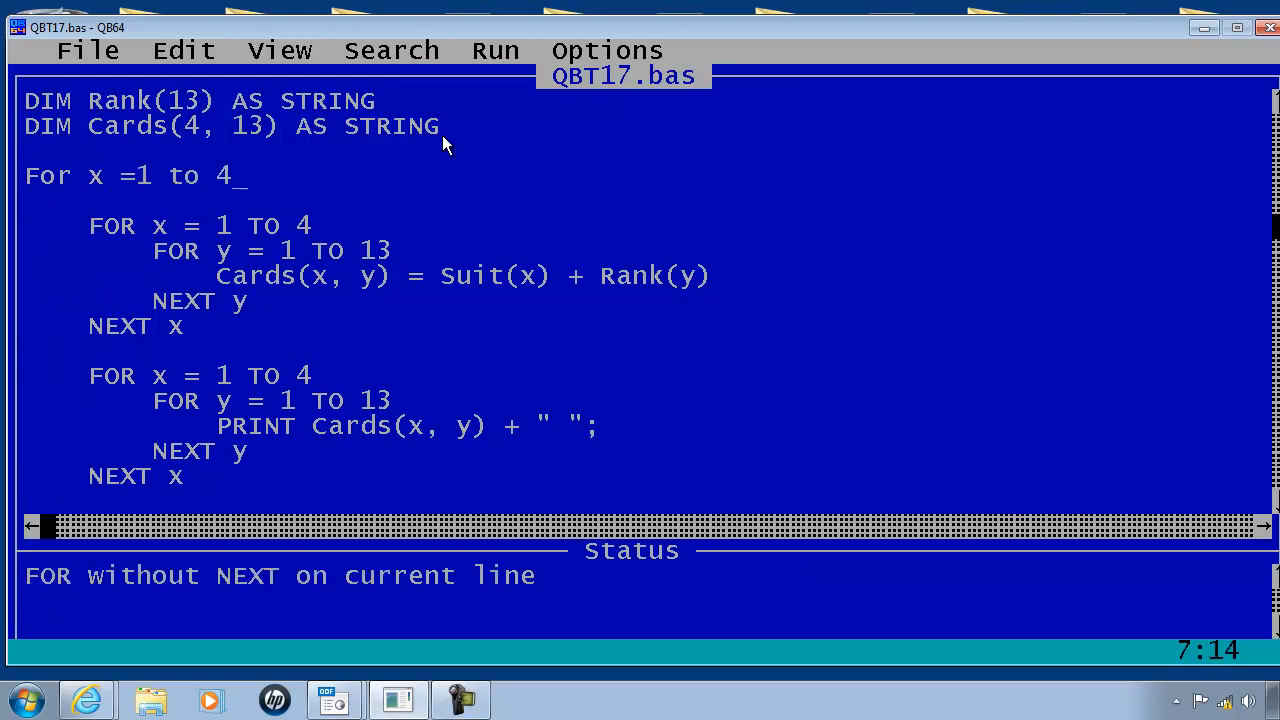
key("Return")
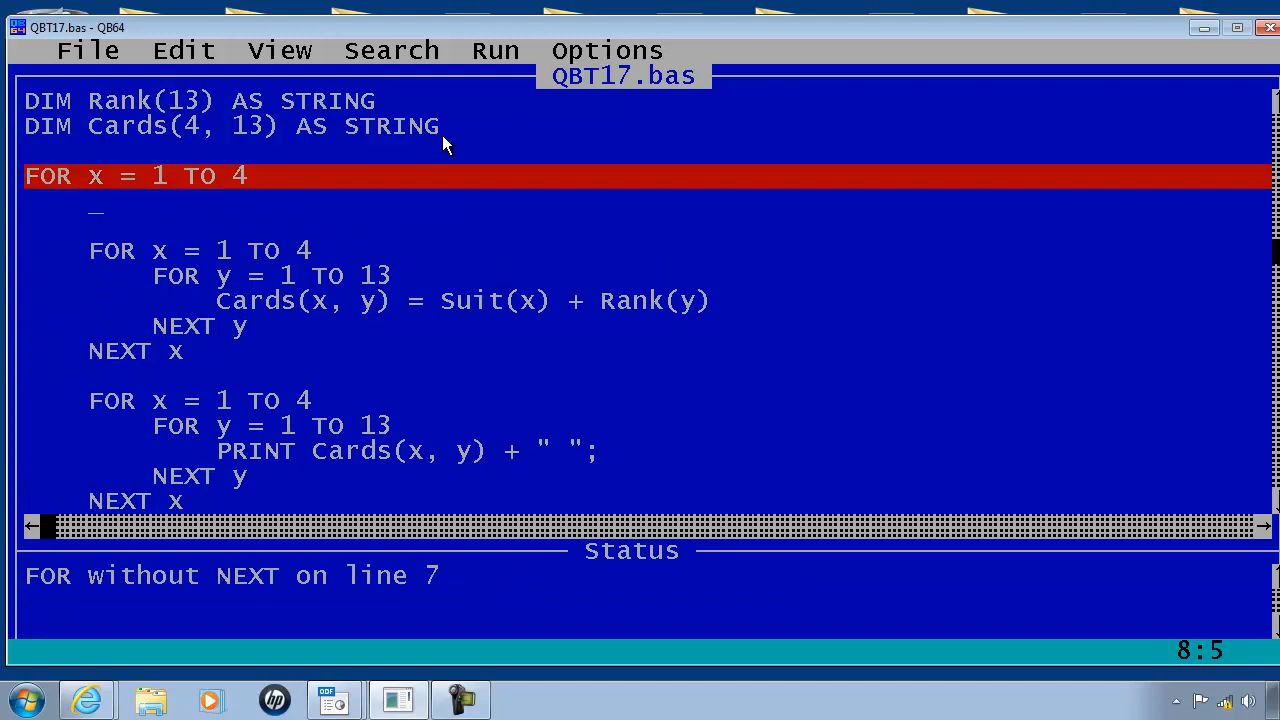
type("Read")
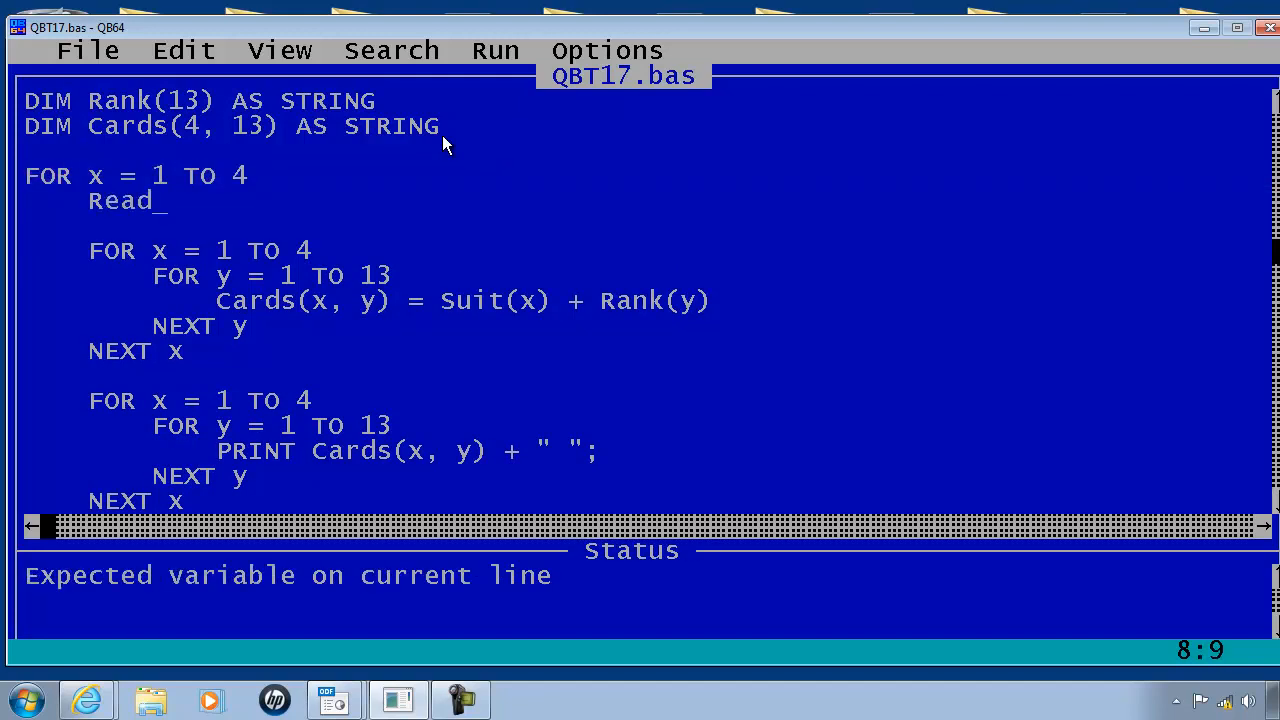
type("Suit(x")
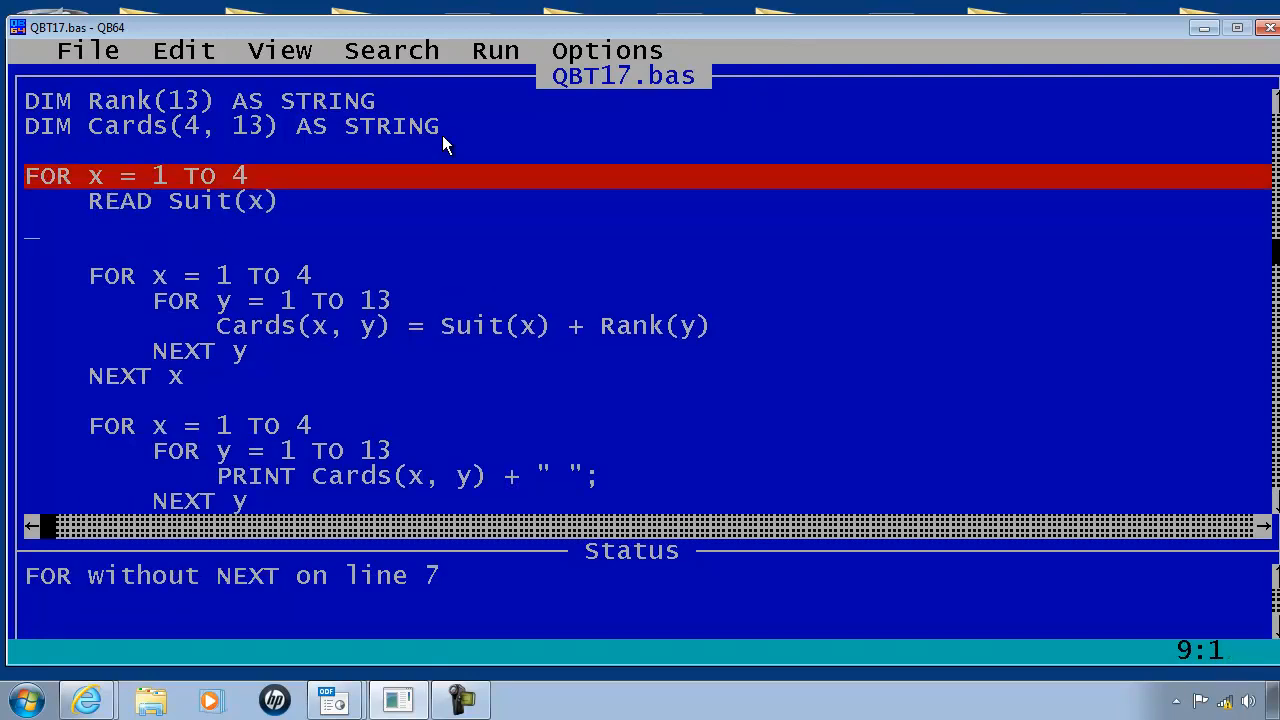
type("Next")
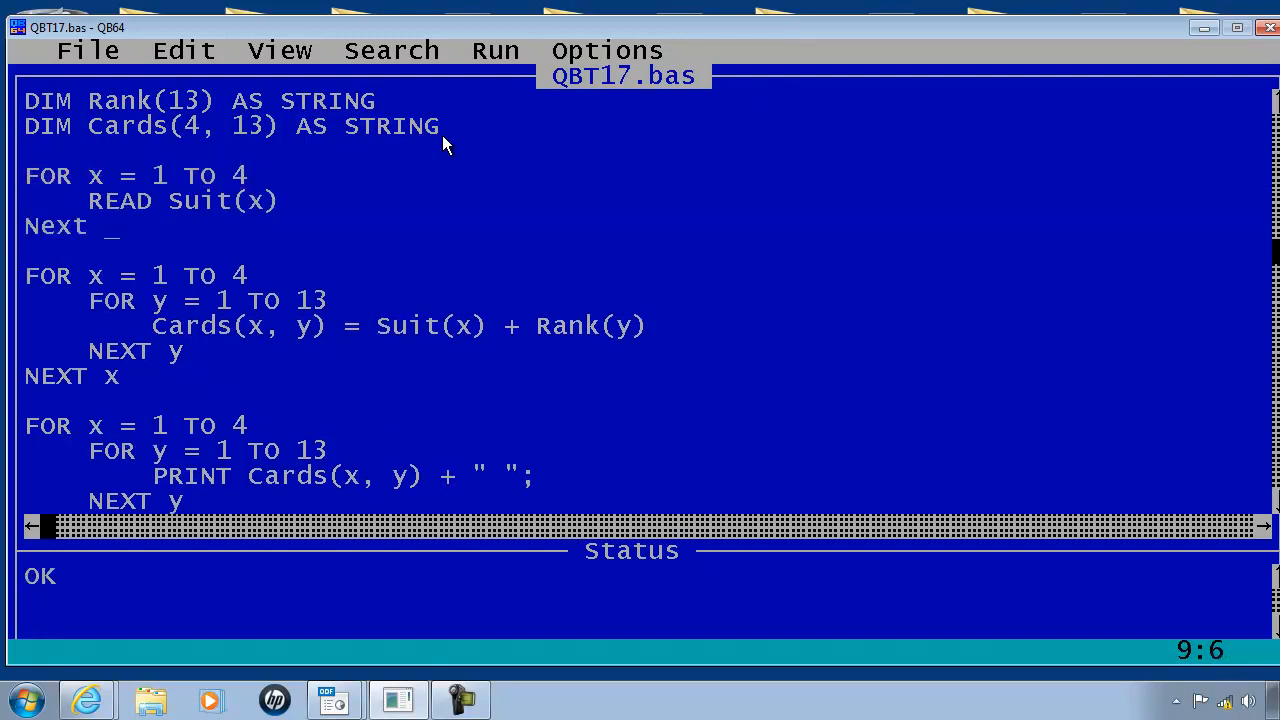
type("x")
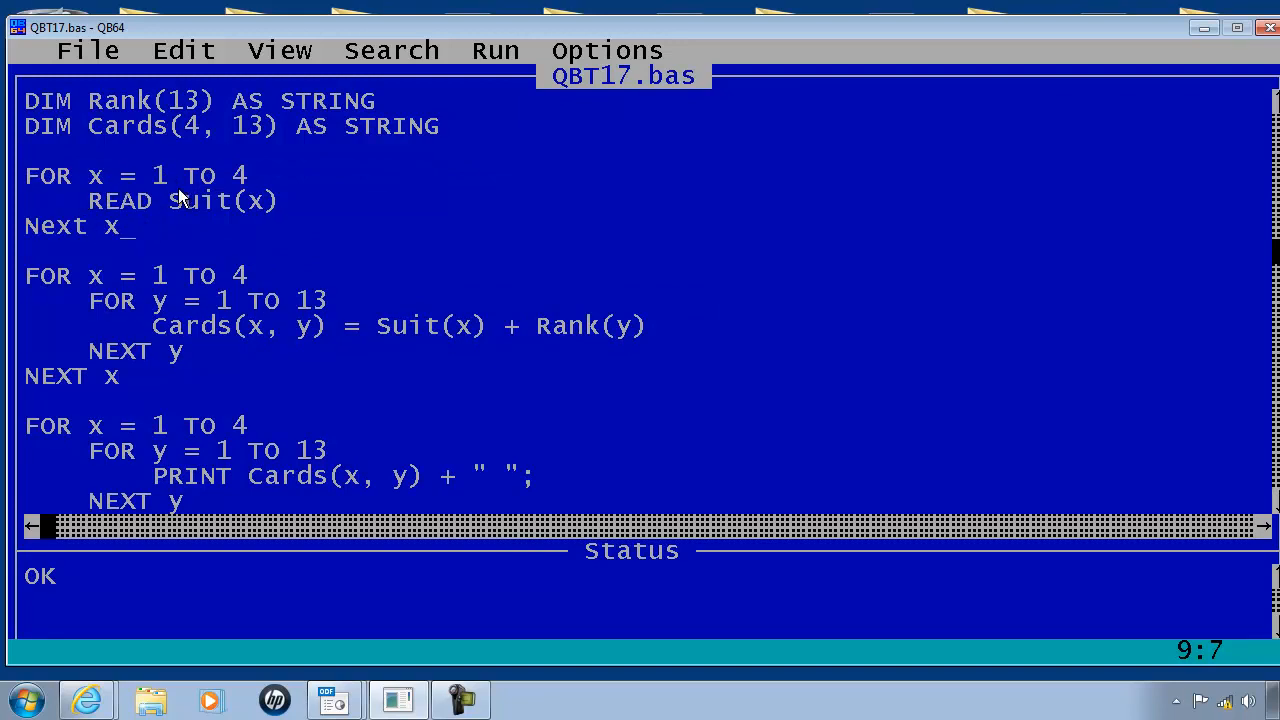
mouse_move(118, 212)
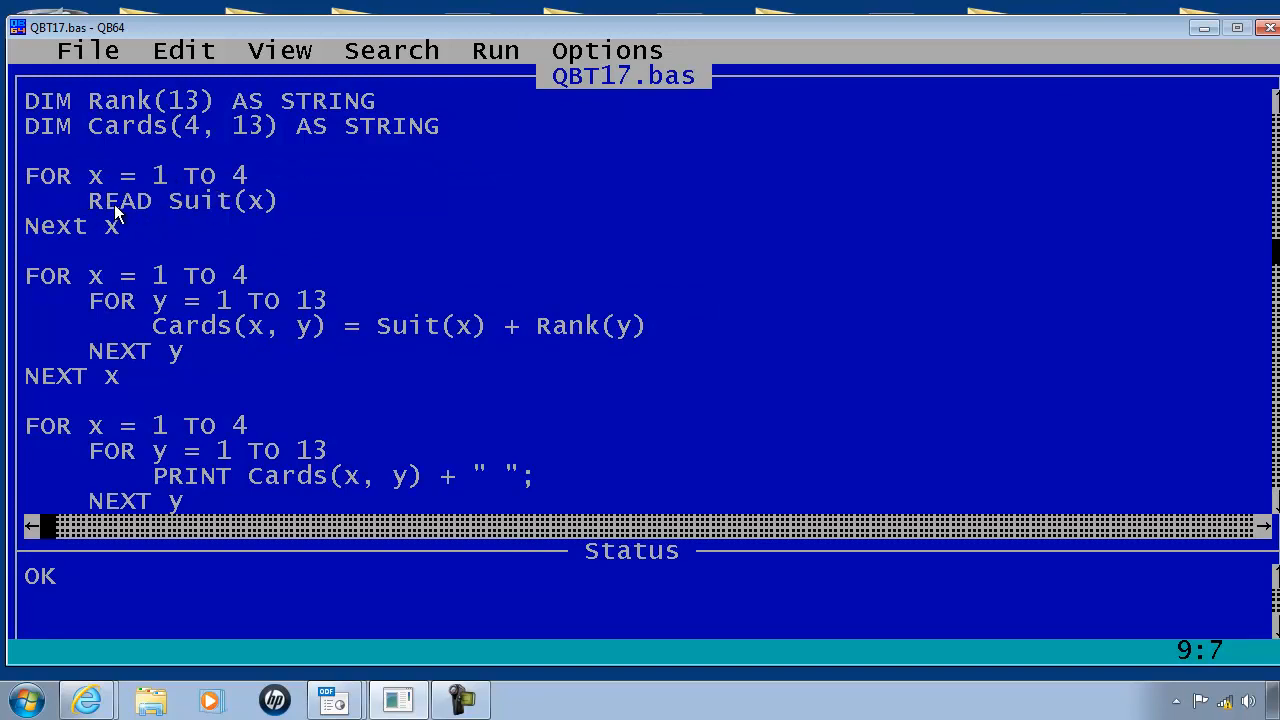
mouse_move(144, 212)
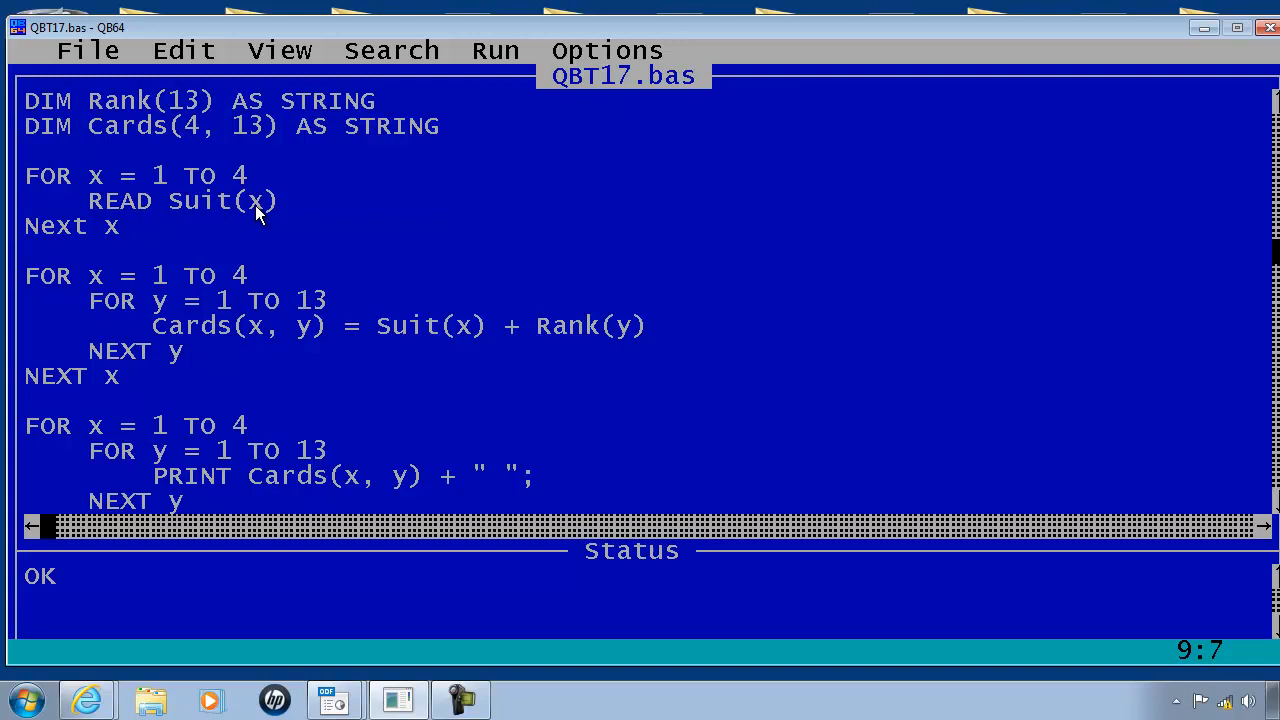
mouse_move(108, 200)
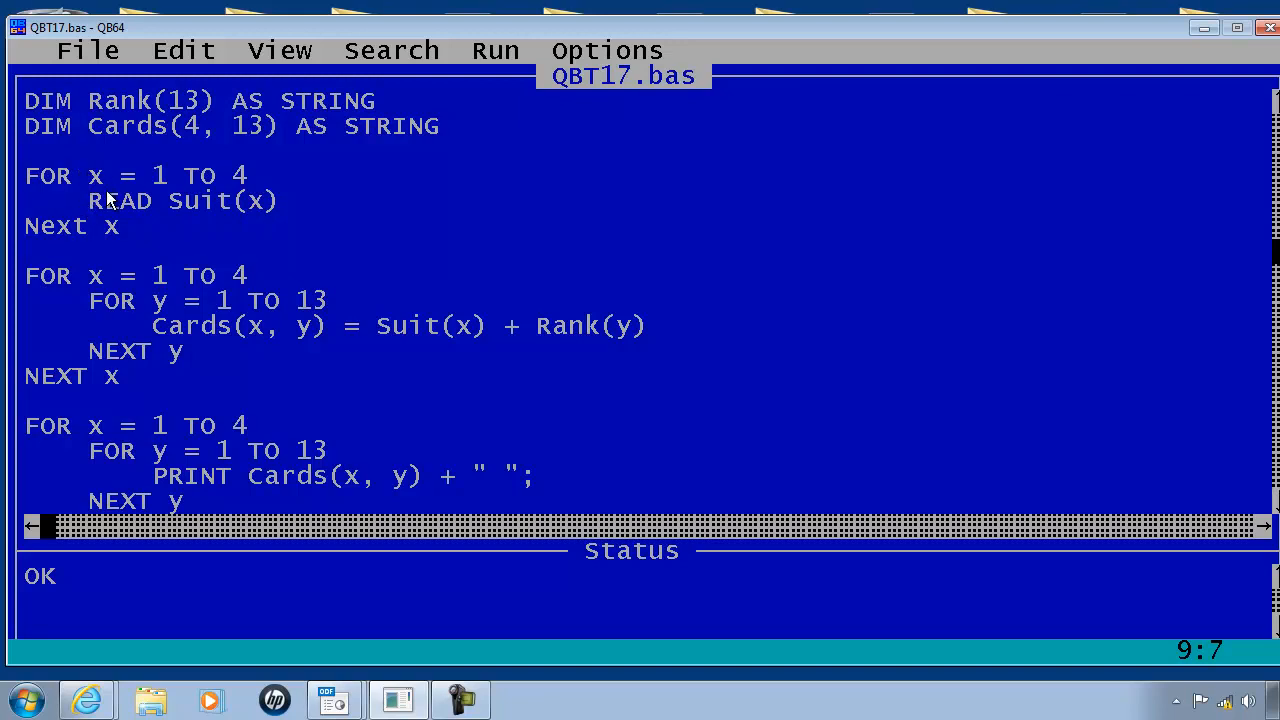
scroll("down", 3)
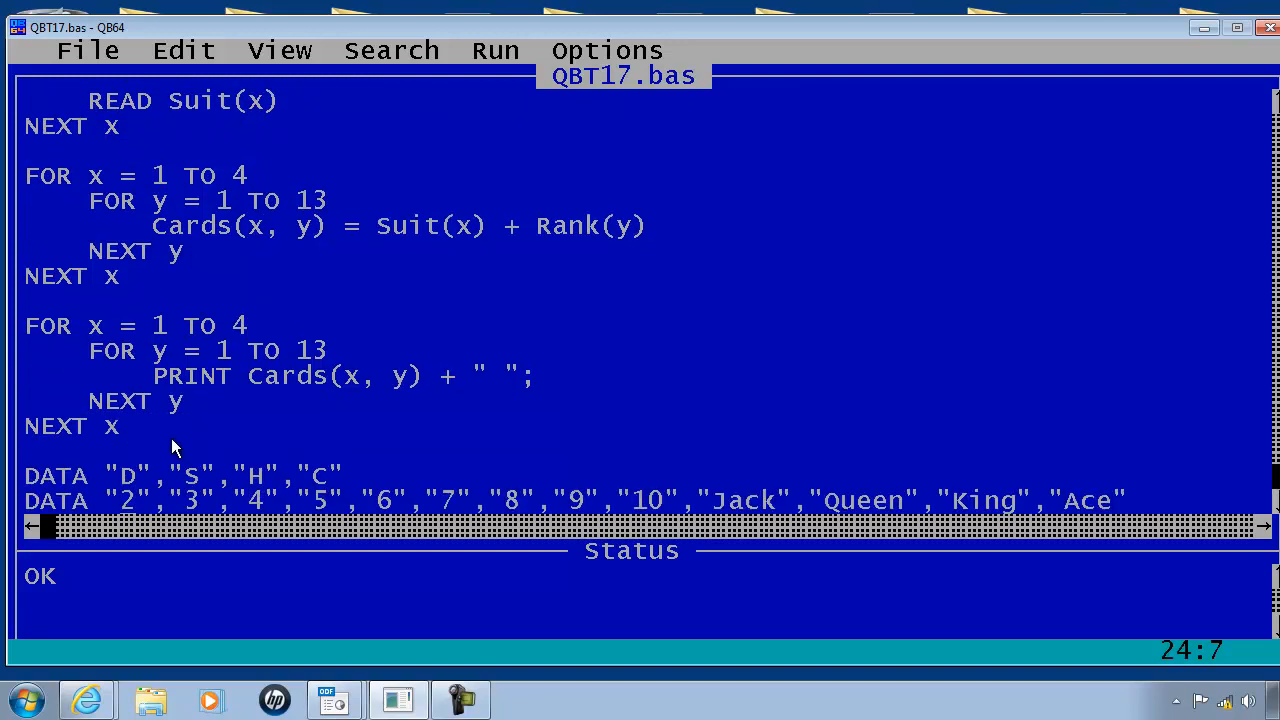
mouse_move(130, 488)
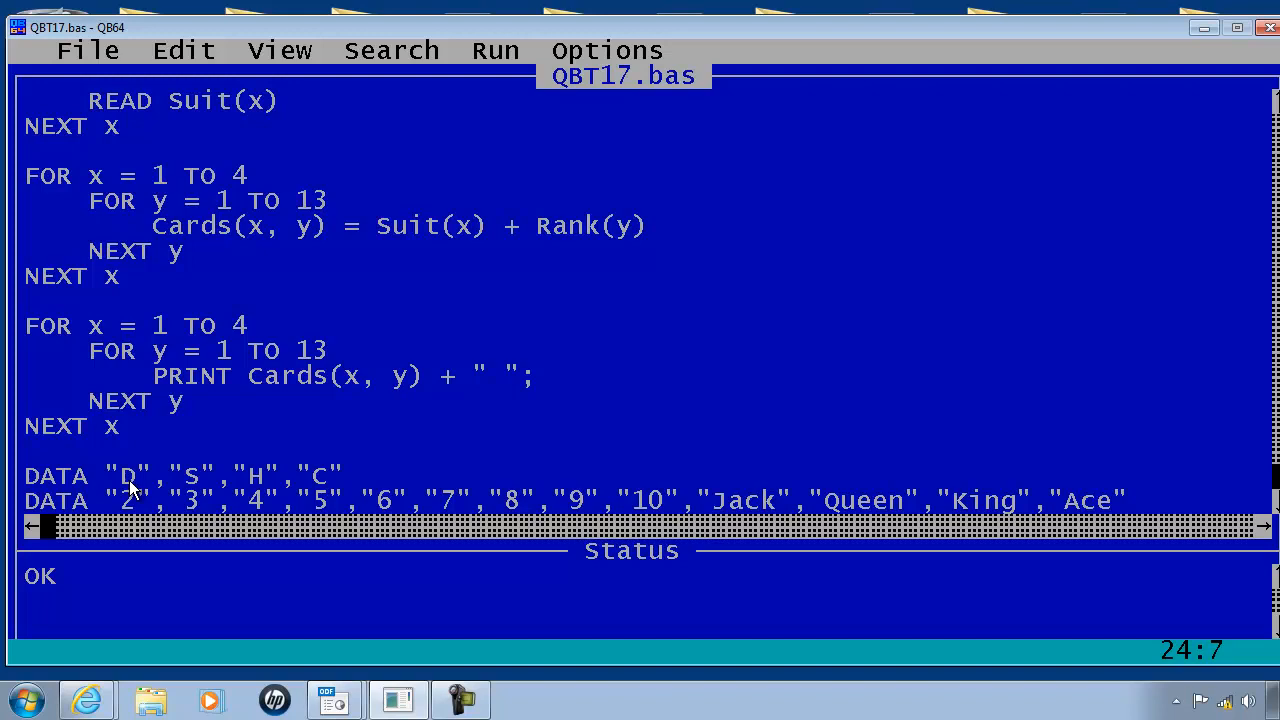
mouse_move(200, 490)
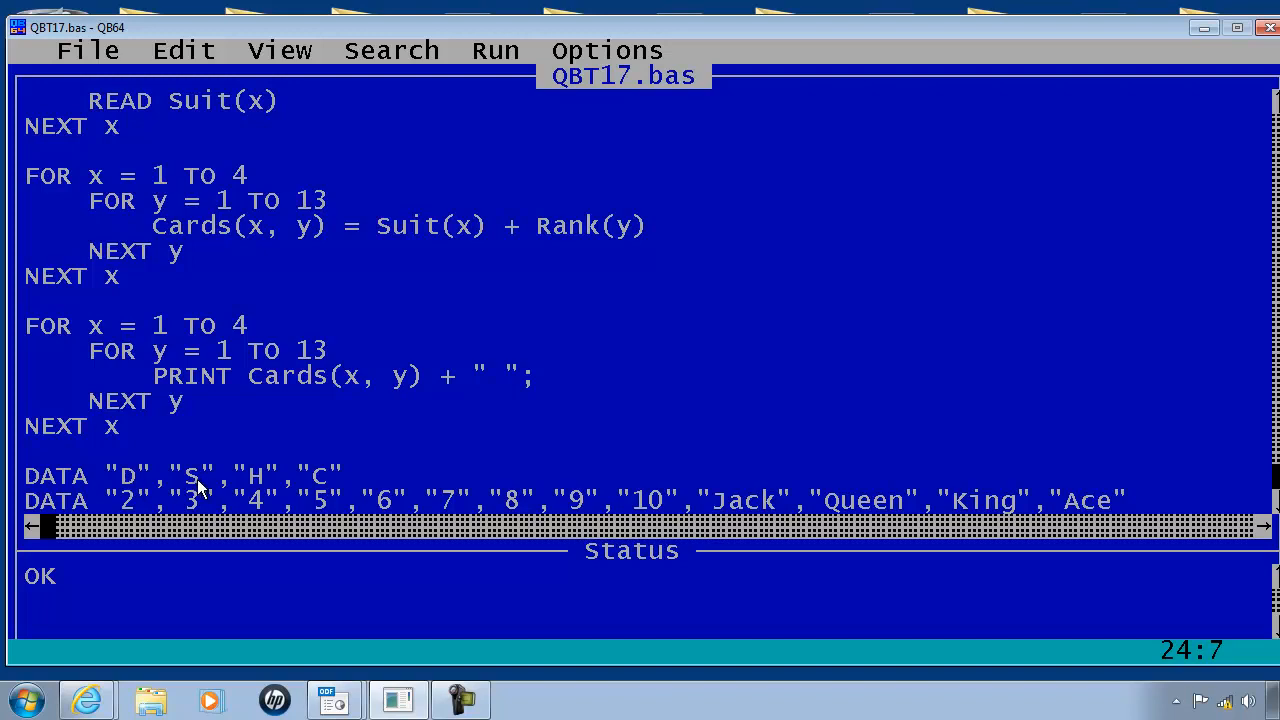
mouse_move(336, 420)
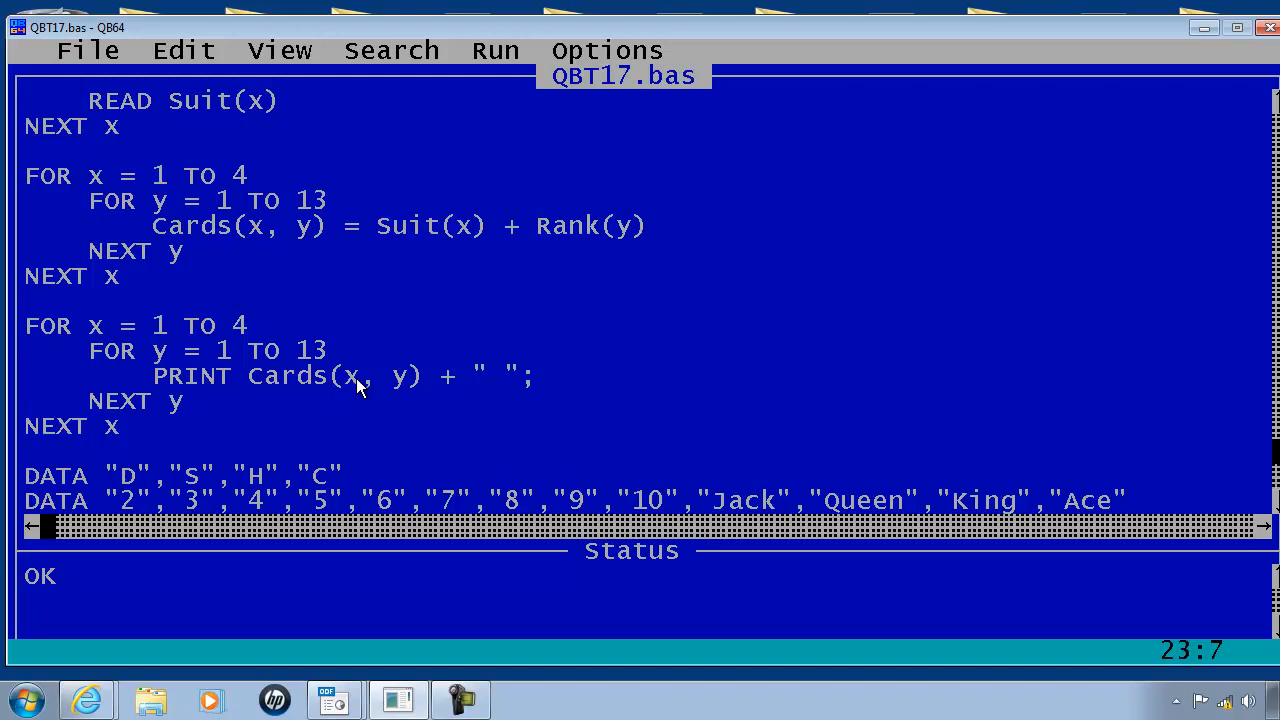
Write FOR y = 1 TO 13 / READ Rank(y) / NEXT y below the Suit loop.
scroll("up", 3)
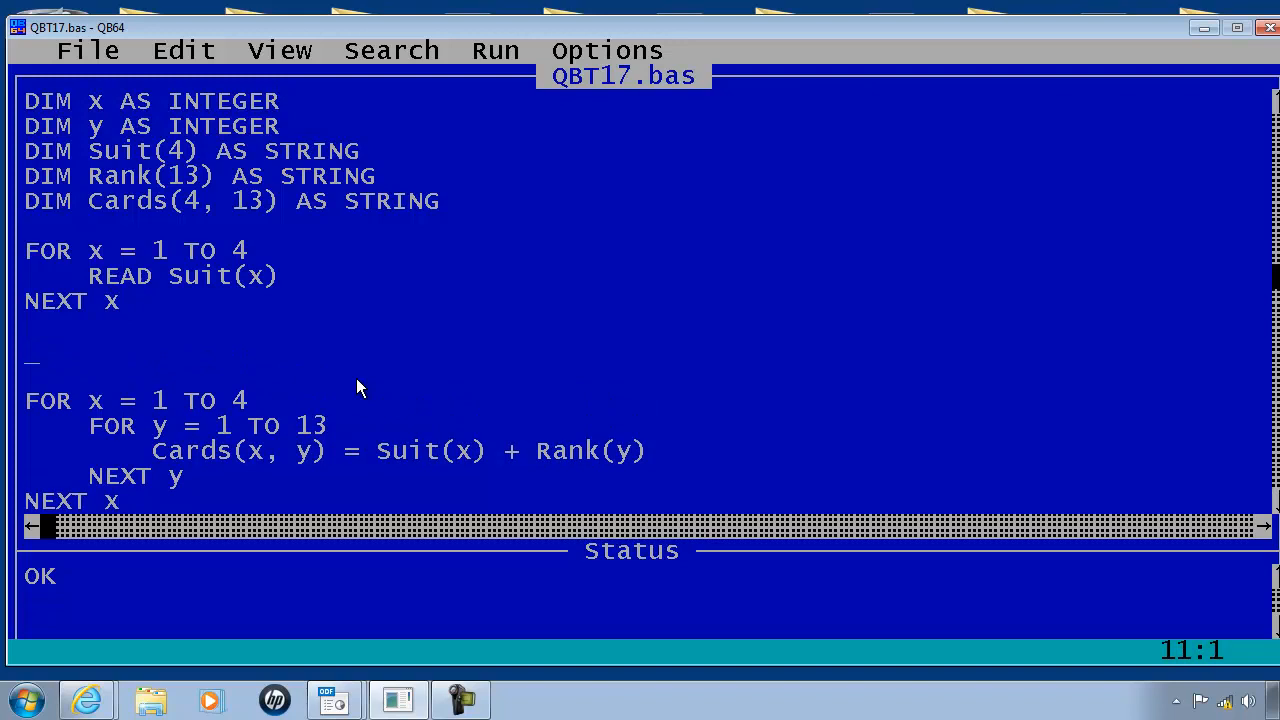
type("For")
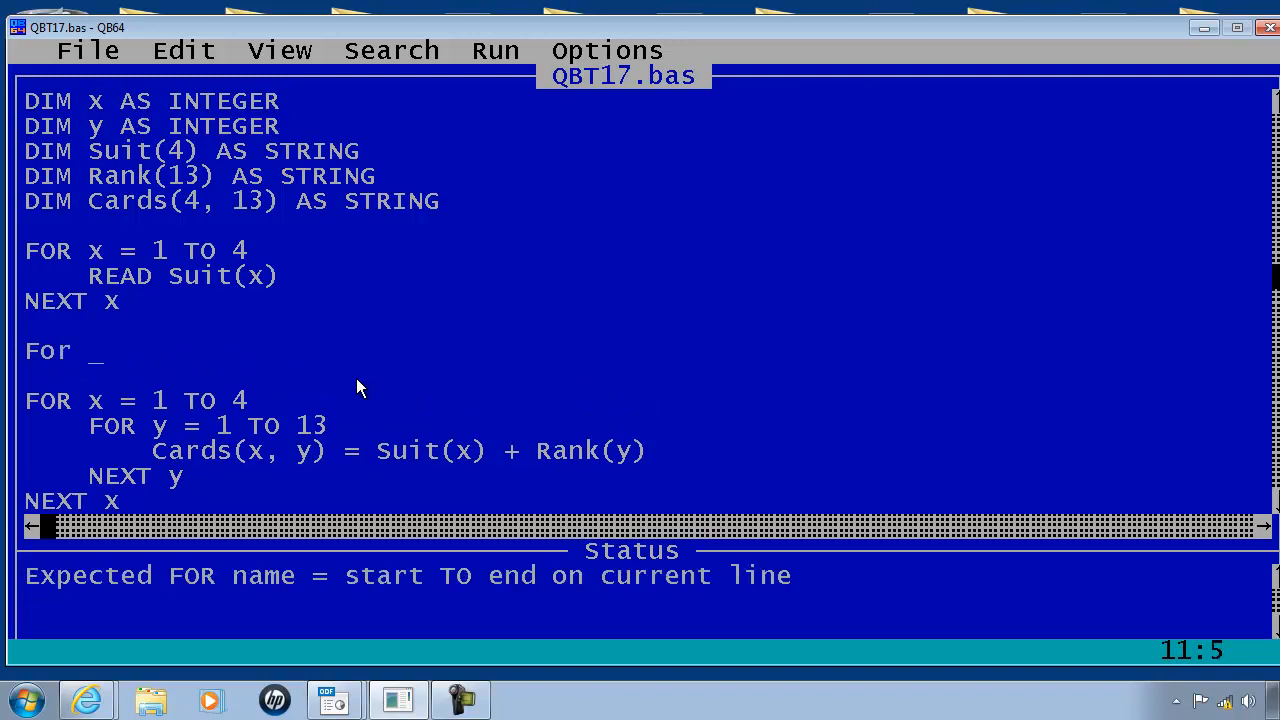
type("y")
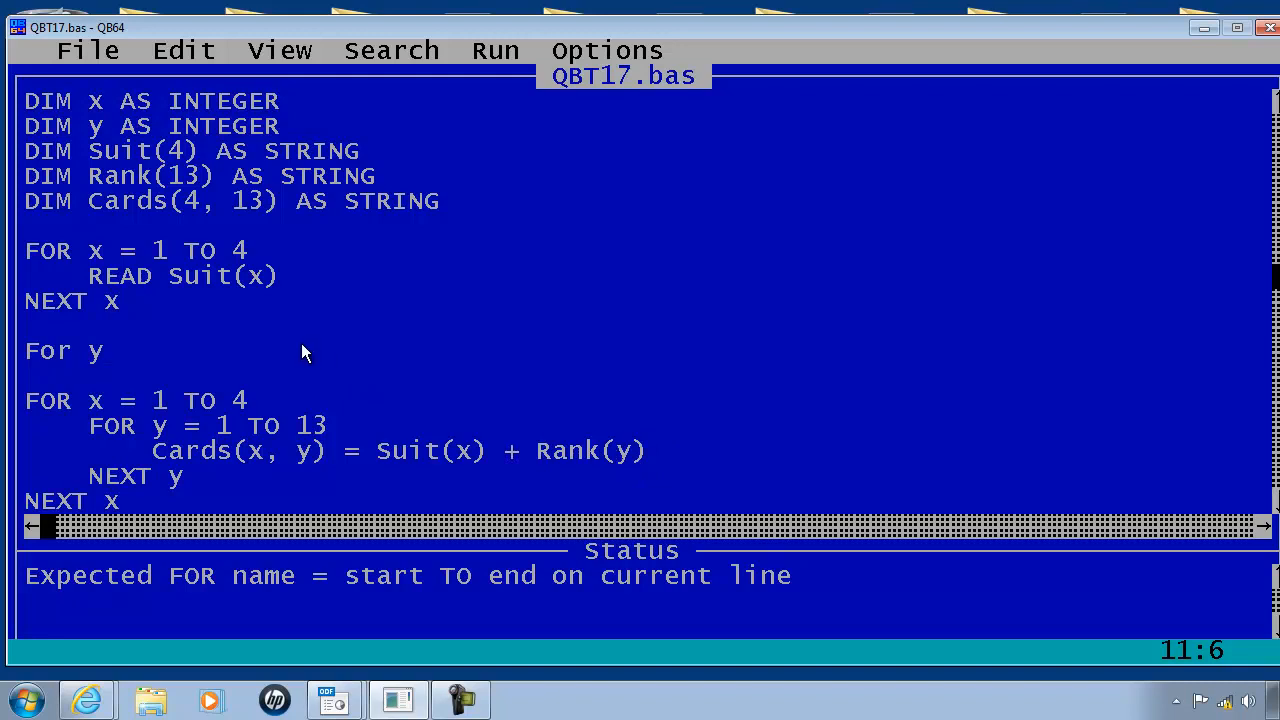
type("=")
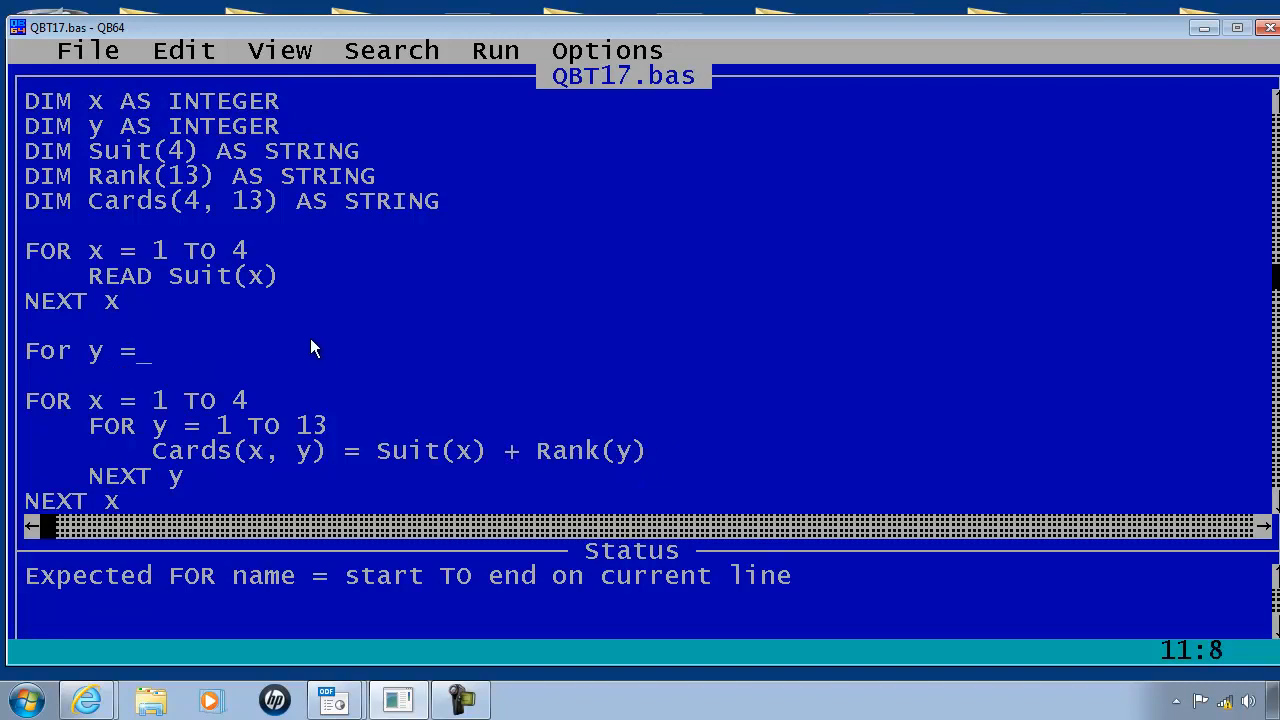
type("1 to")
type("Re")
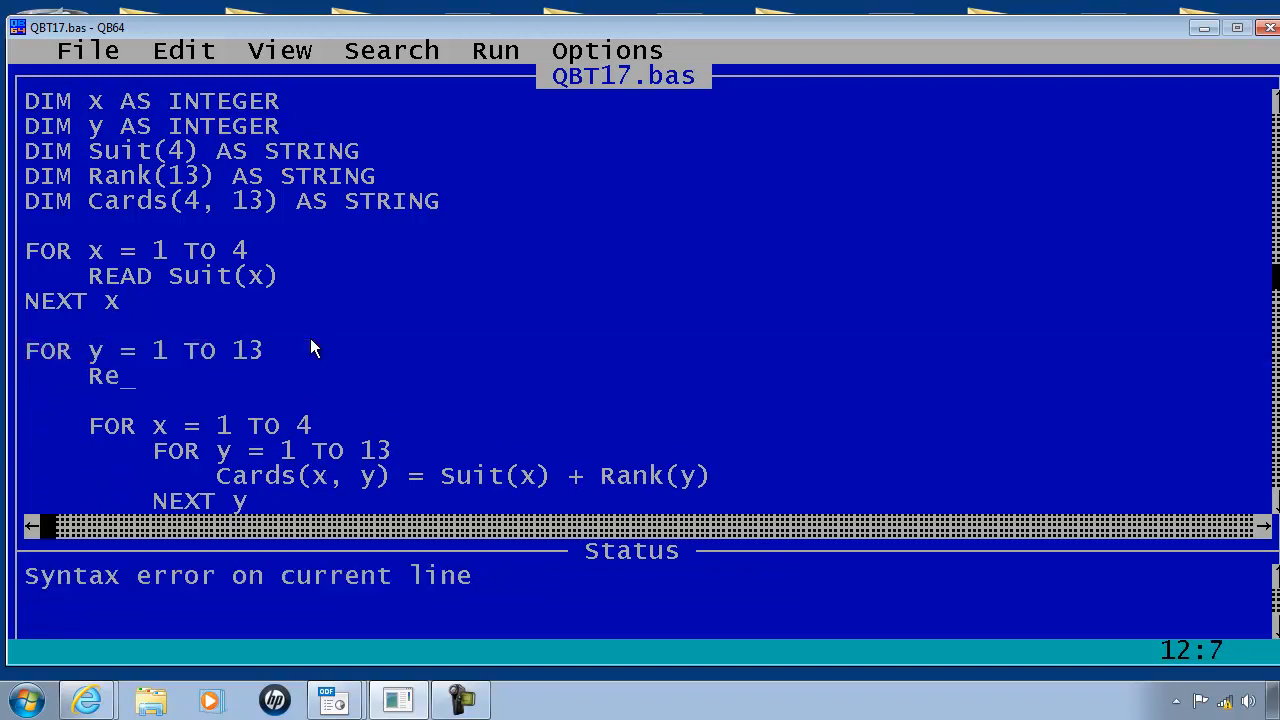
type("ad Ran")
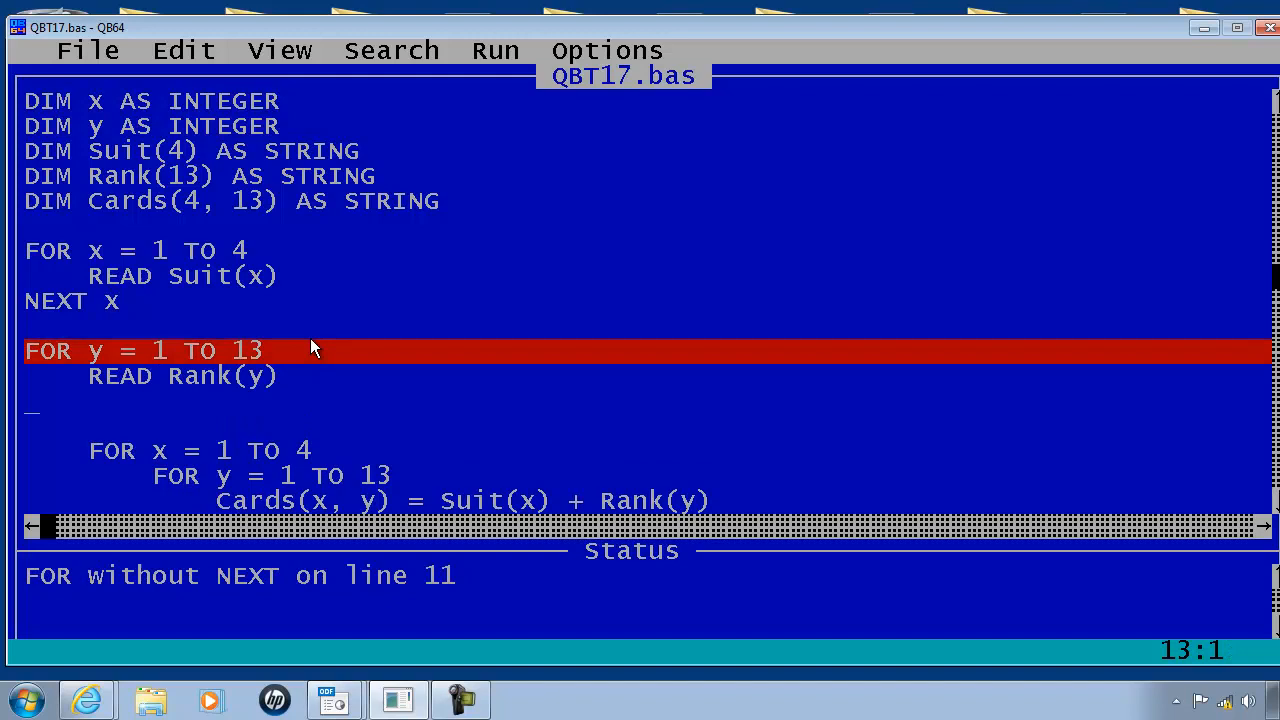
type("Next")
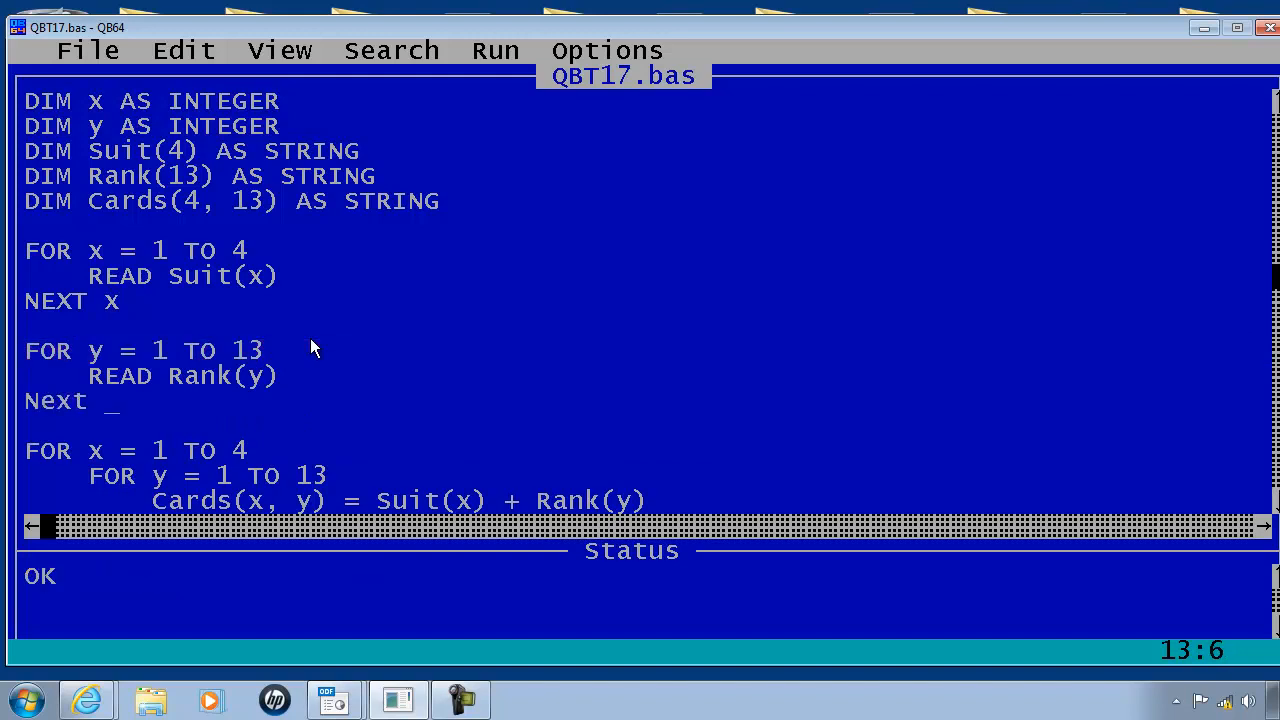
scroll("down", 3)
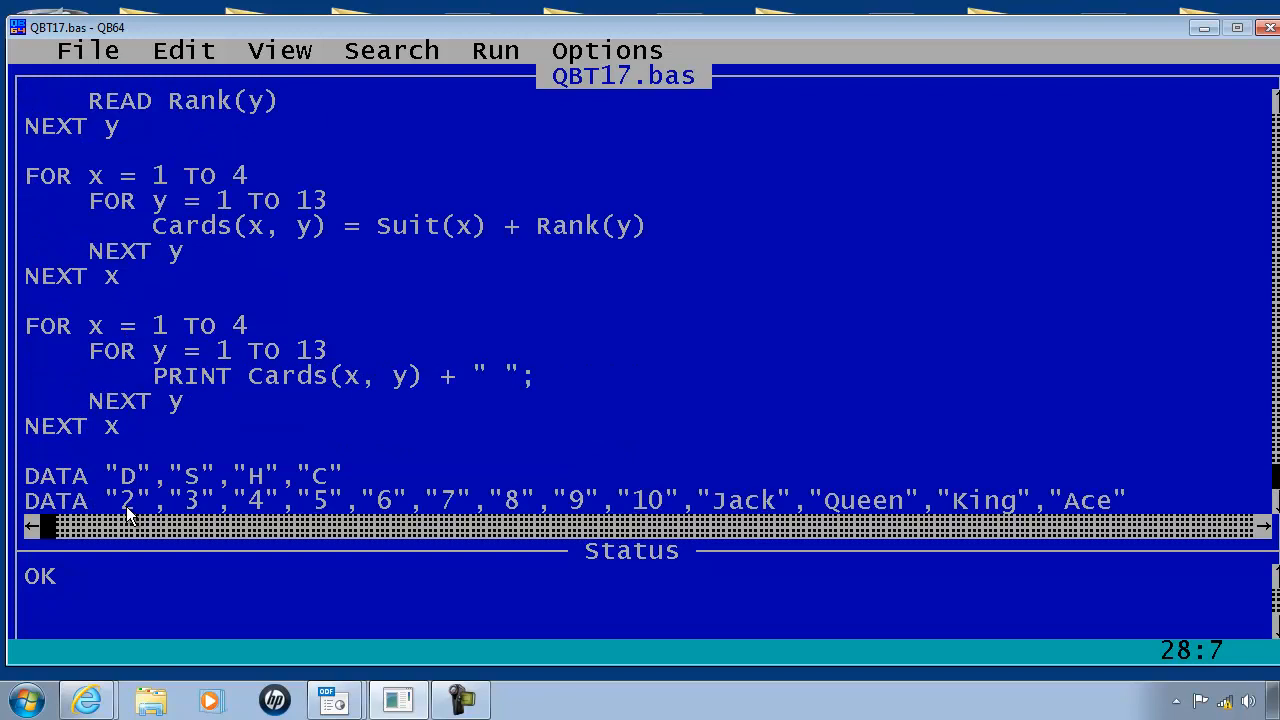
mouse_move(156, 512)
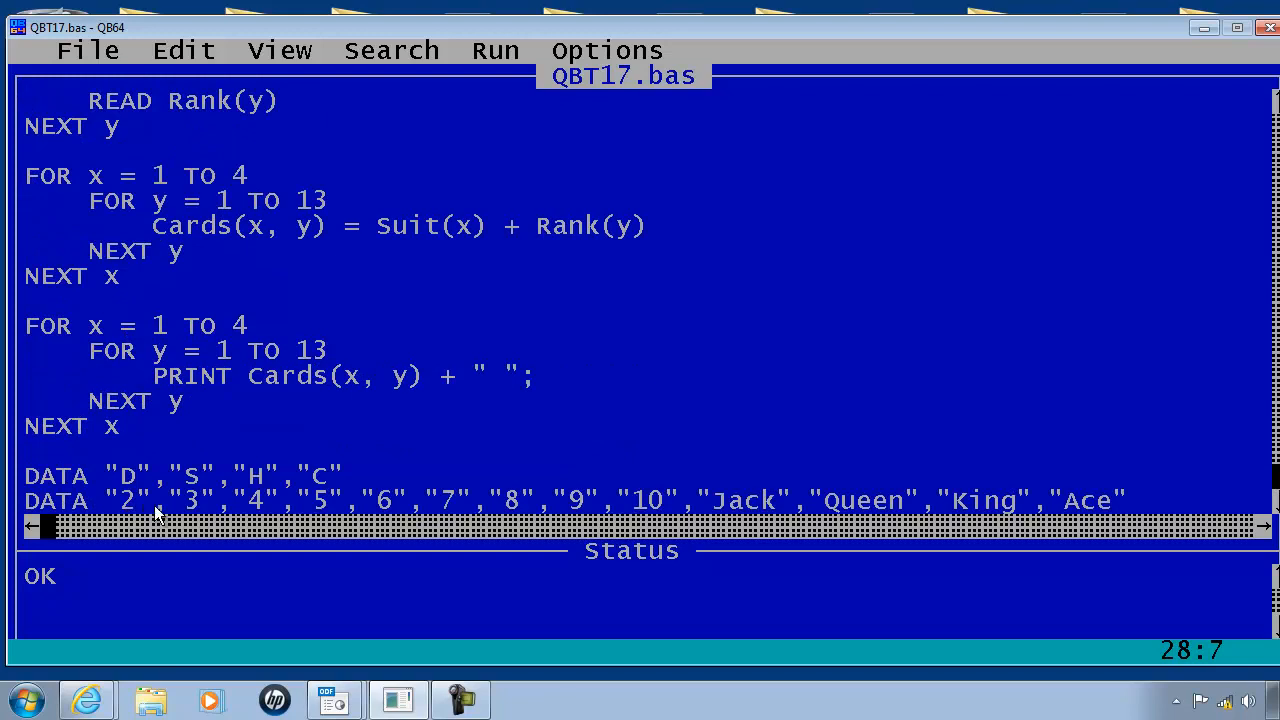
mouse_move(1078, 482)
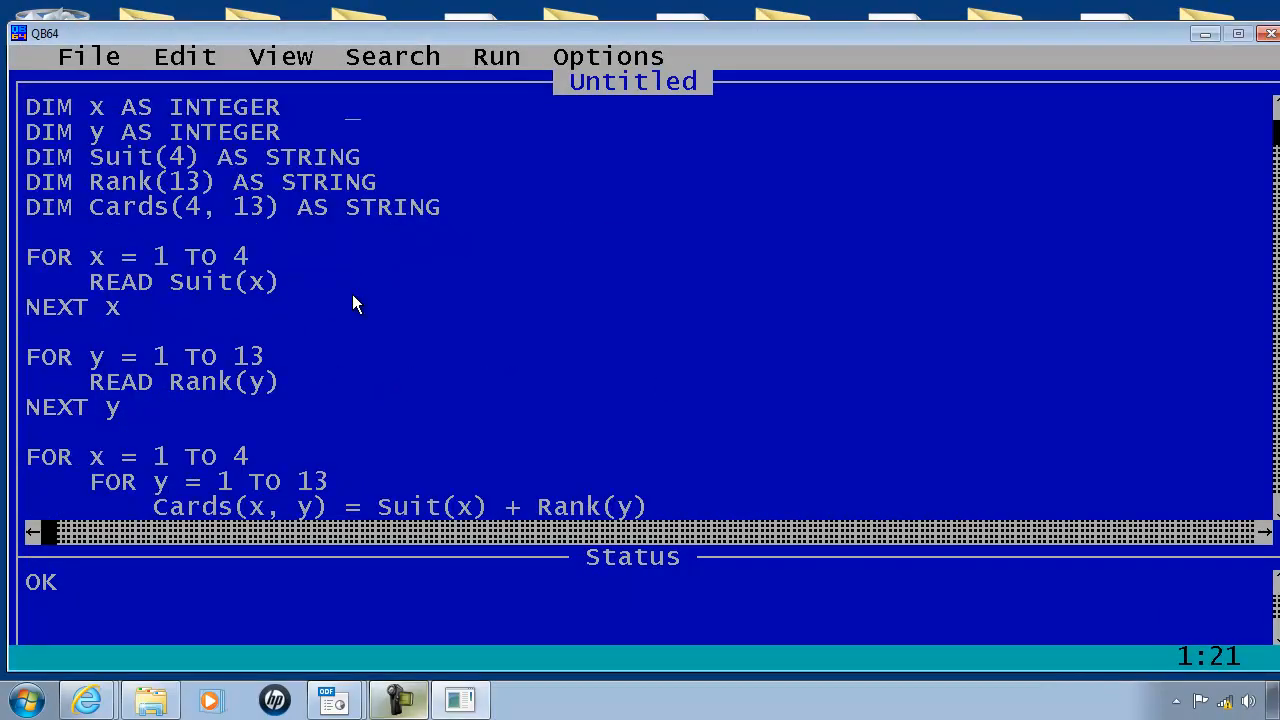
scroll("down", 3)
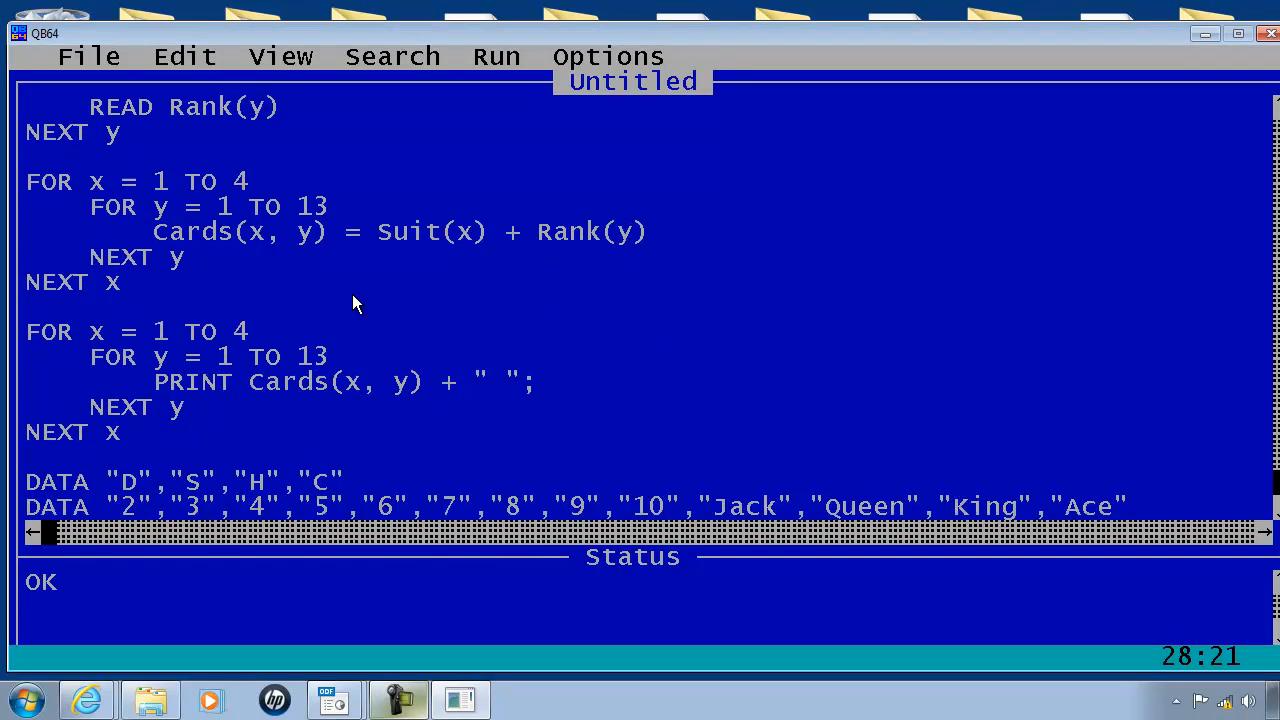